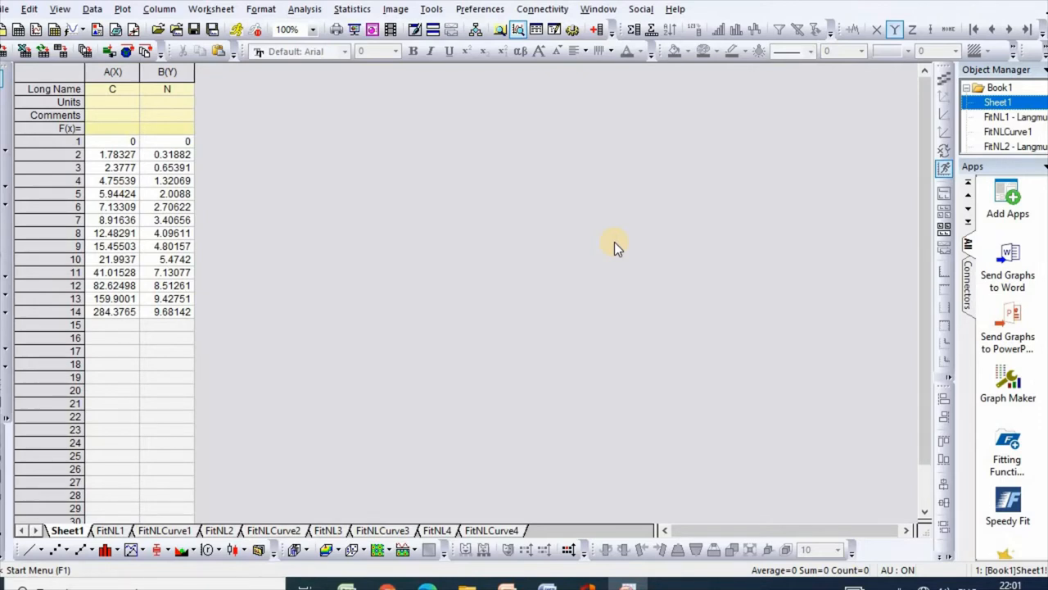
mouse_move(206, 135)
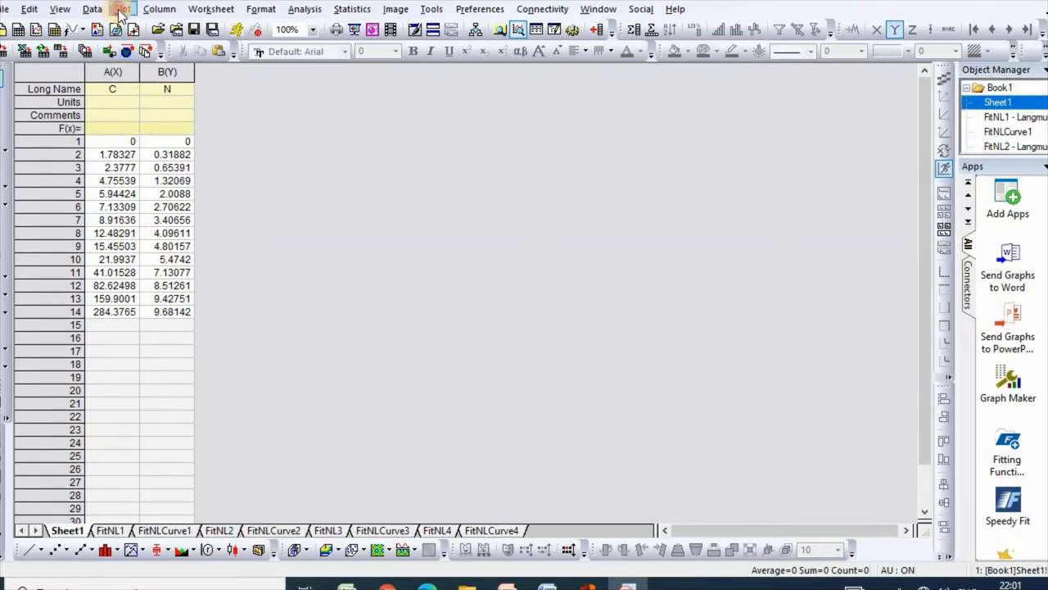
Step: Start a scatter plot from the worksheet columns C and N
left_click(121, 9)
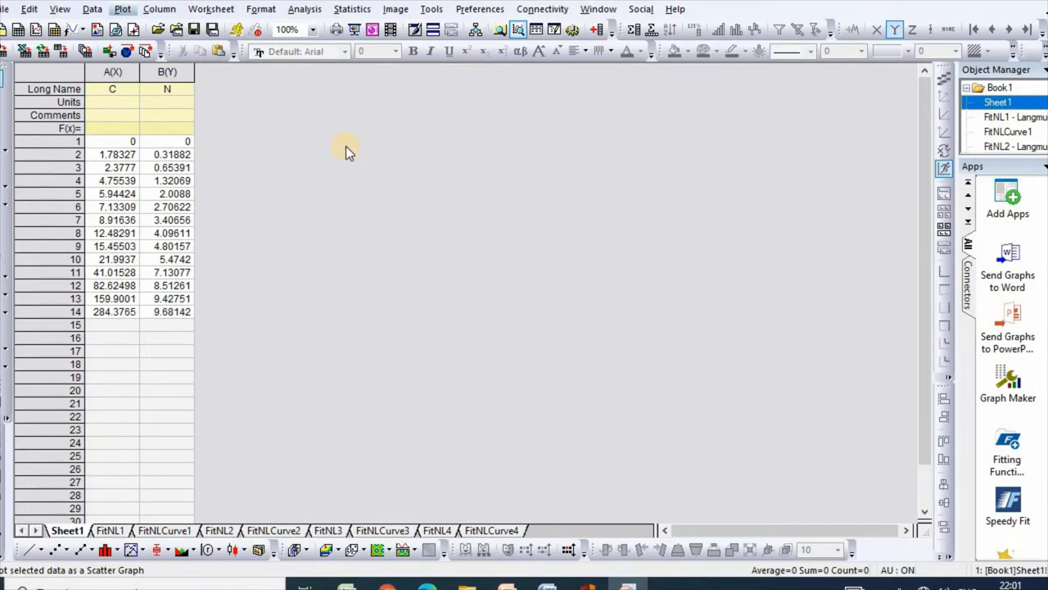
mouse_move(174, 124)
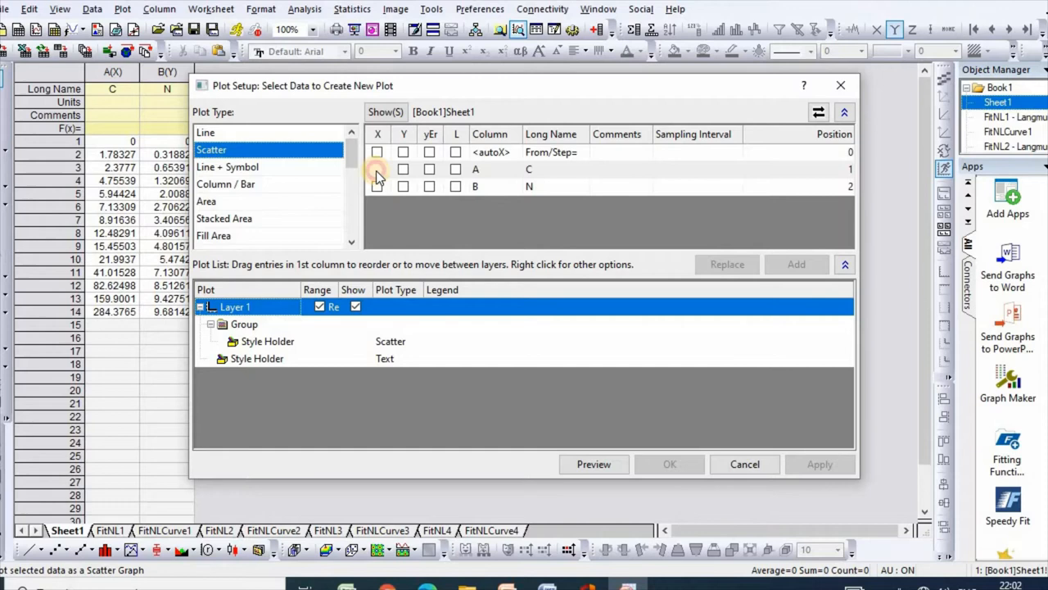
Step: Plot N against C as a scatter with C as X and N as Y
left_click(376, 169)
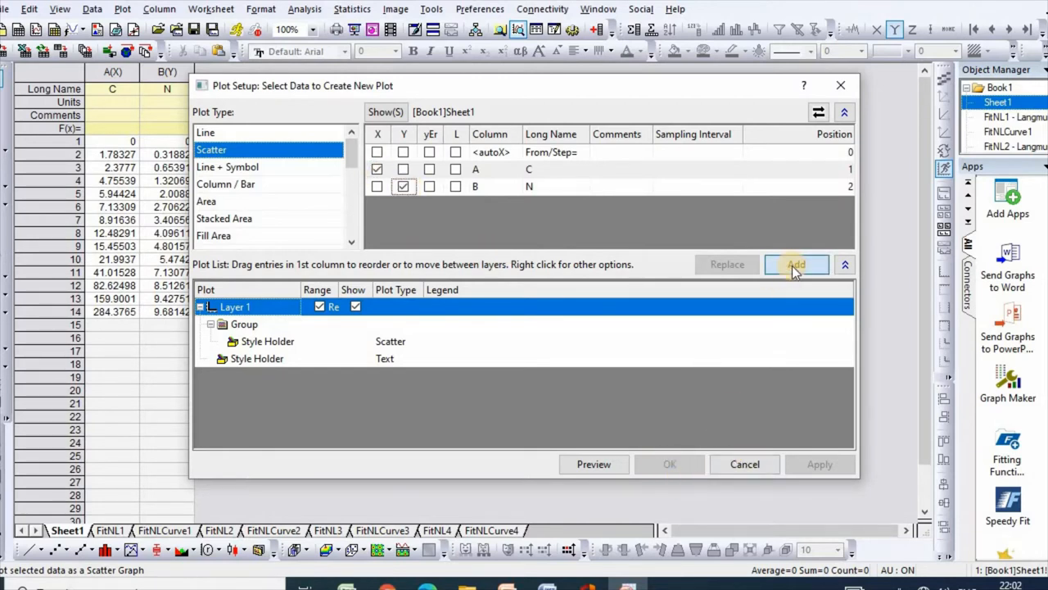
left_click(796, 264)
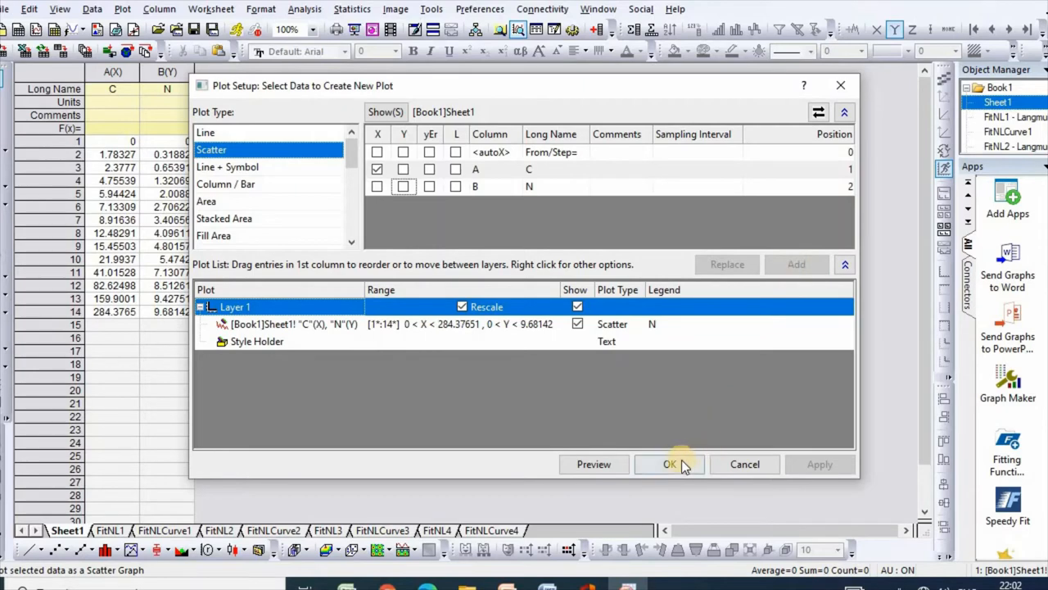
left_click(668, 465)
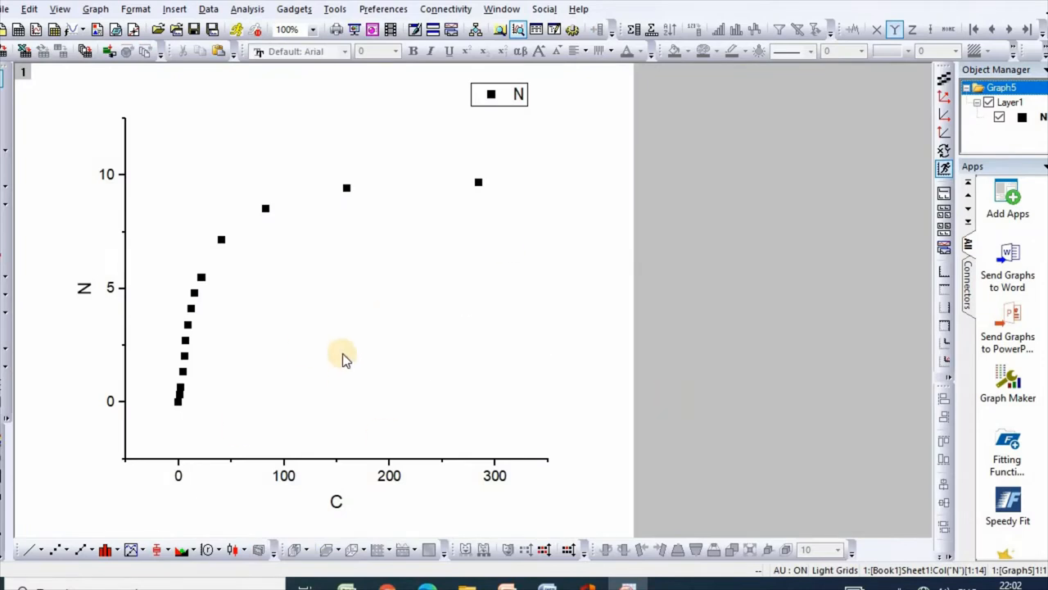
mouse_move(309, 205)
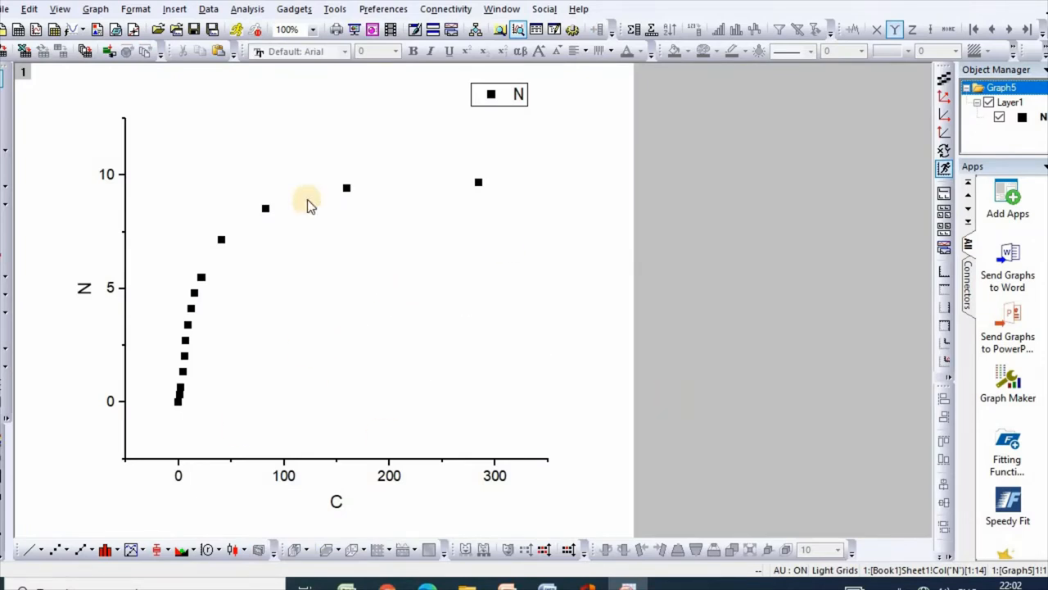
mouse_move(212, 147)
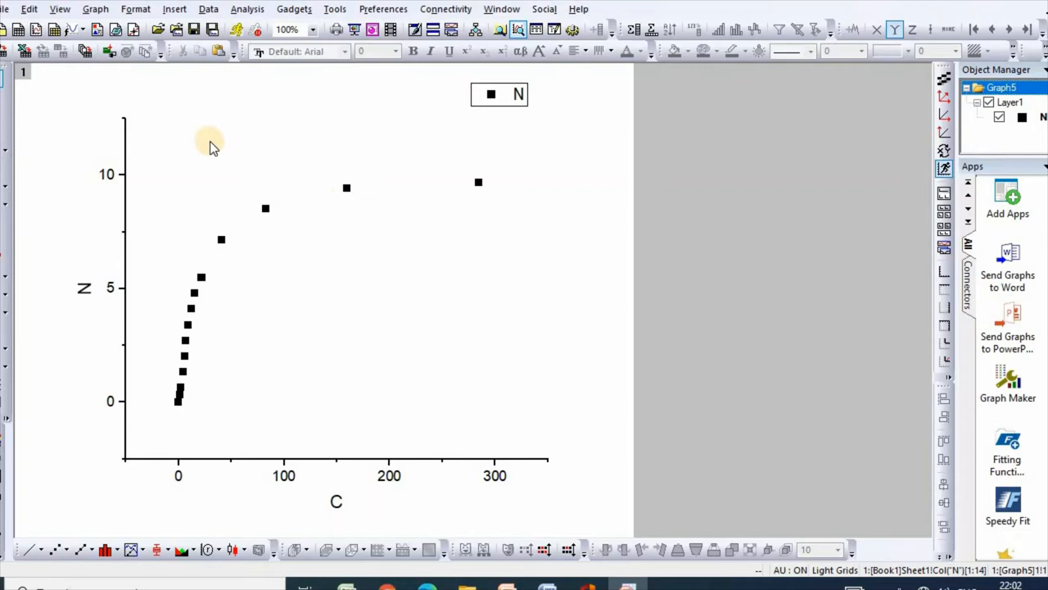
mouse_move(292, 134)
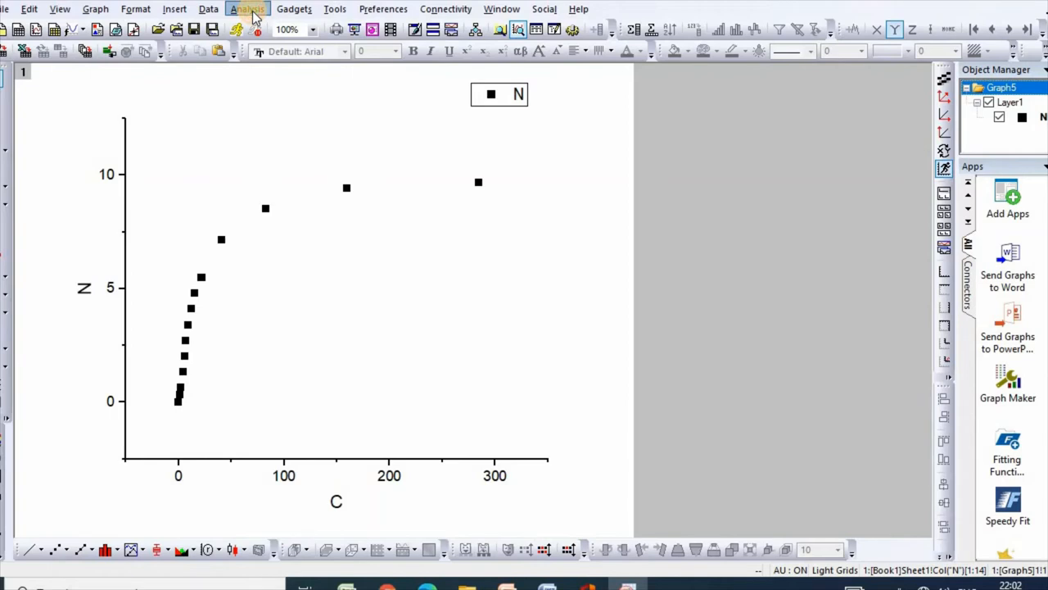
Step: Bring up the NLFit dialog for the N vs C scatter via the Analysis menu
left_click(248, 10)
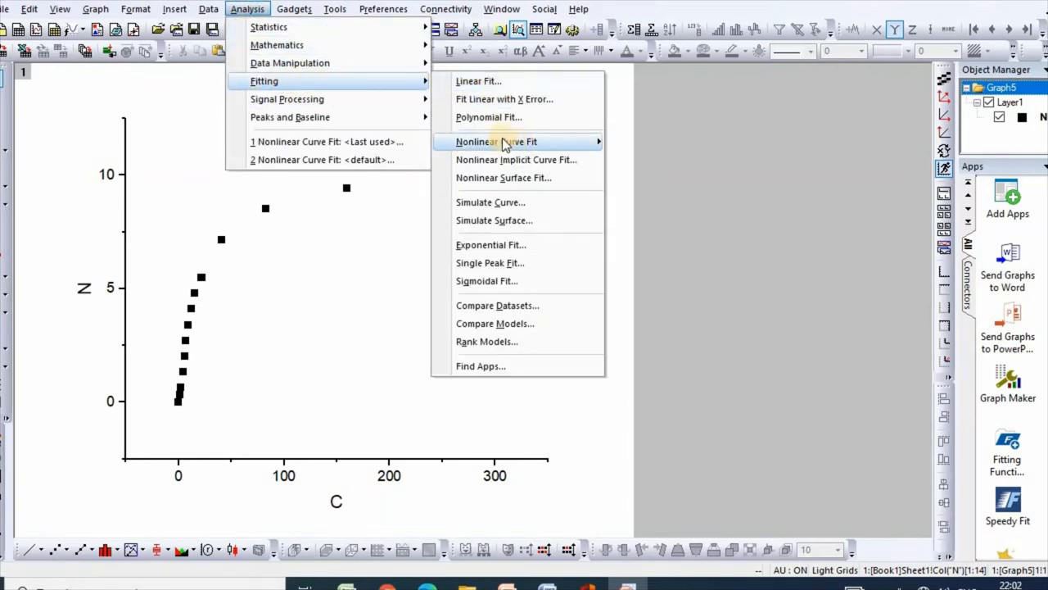
mouse_move(497, 141)
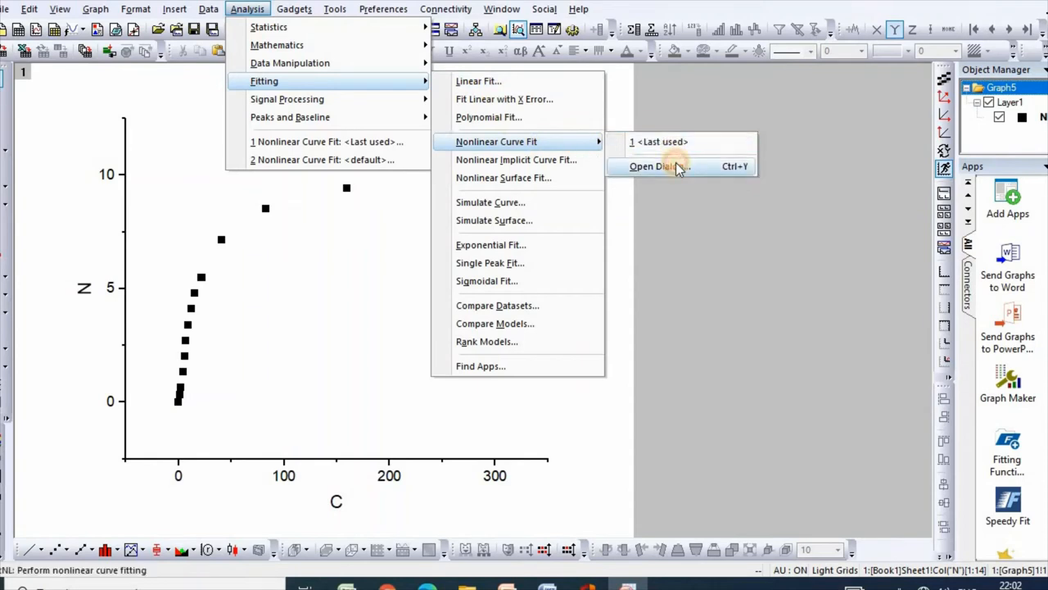
left_click(658, 166)
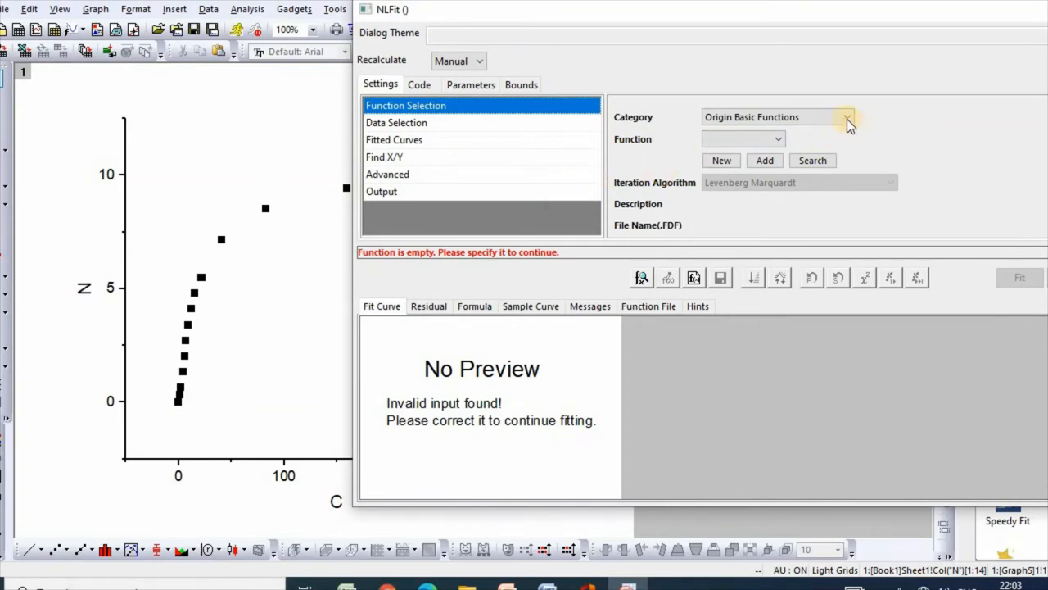
Step: Create a new fitting category named 'Temkin isotherm model'
left_click(845, 116)
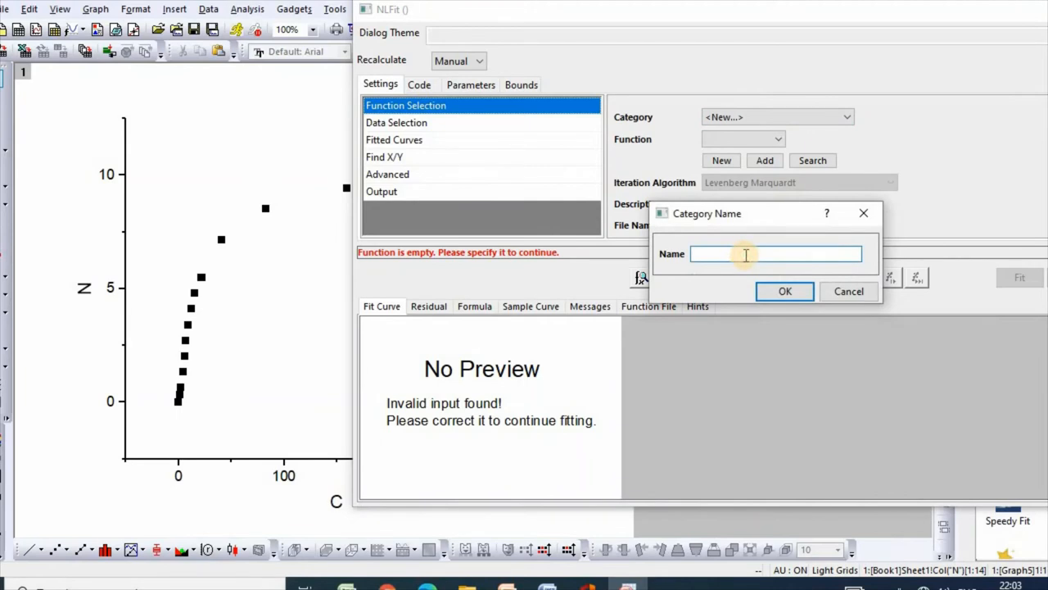
type("T")
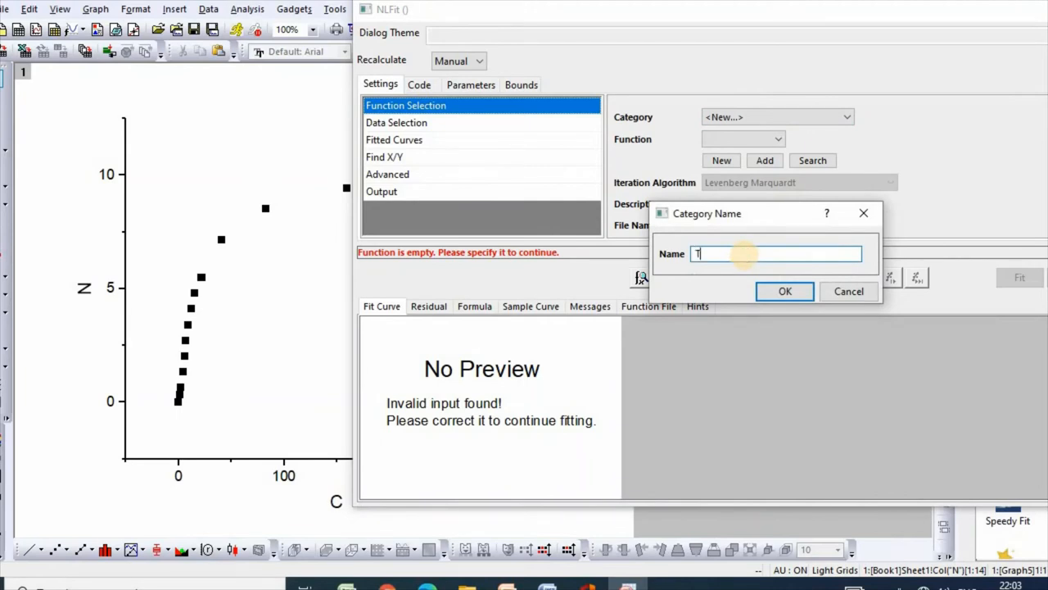
type("emkin")
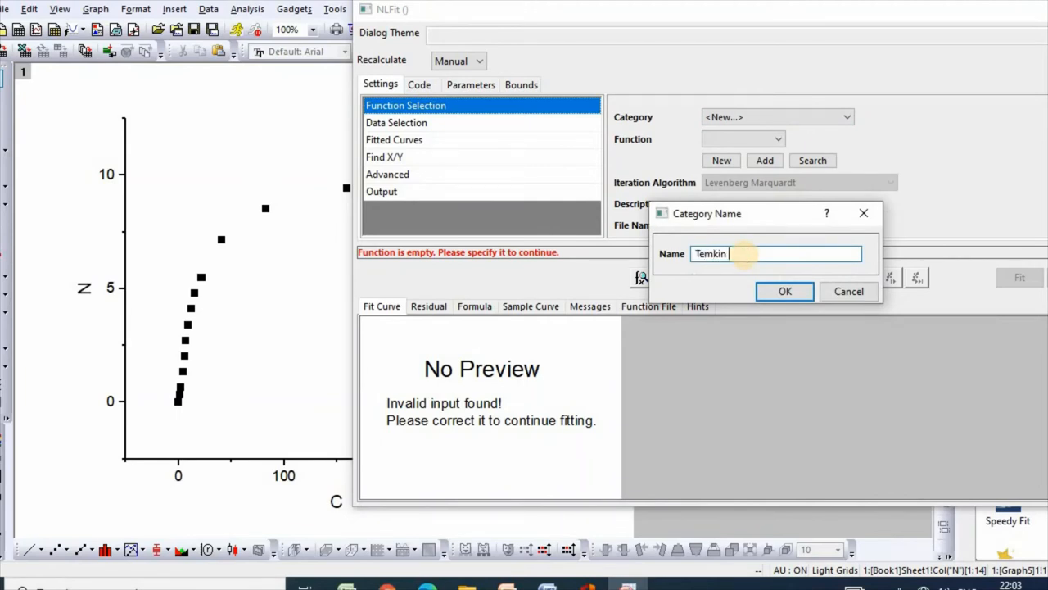
type("isotherm model")
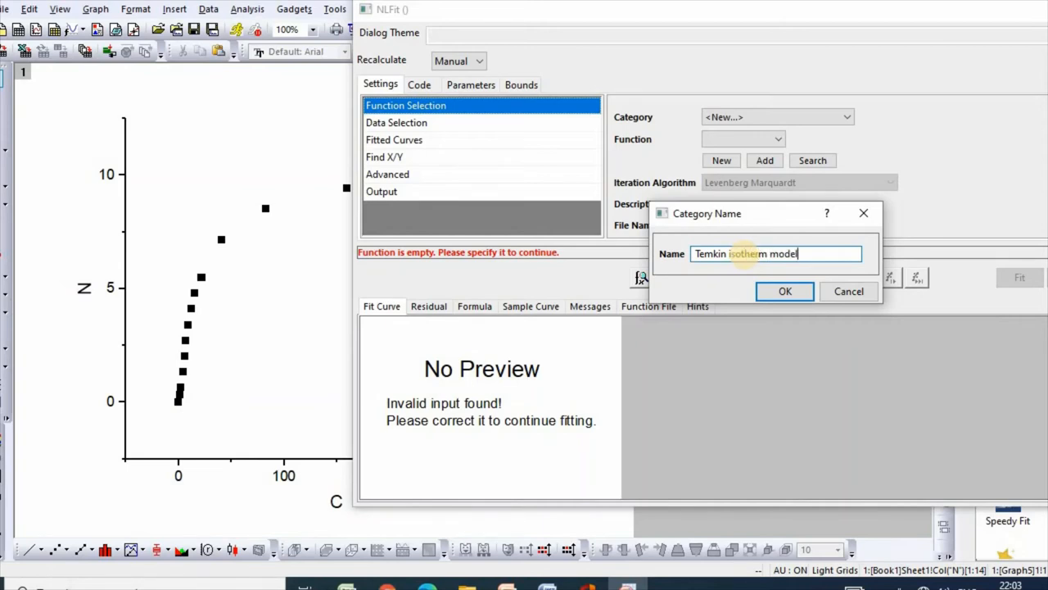
left_click(783, 292)
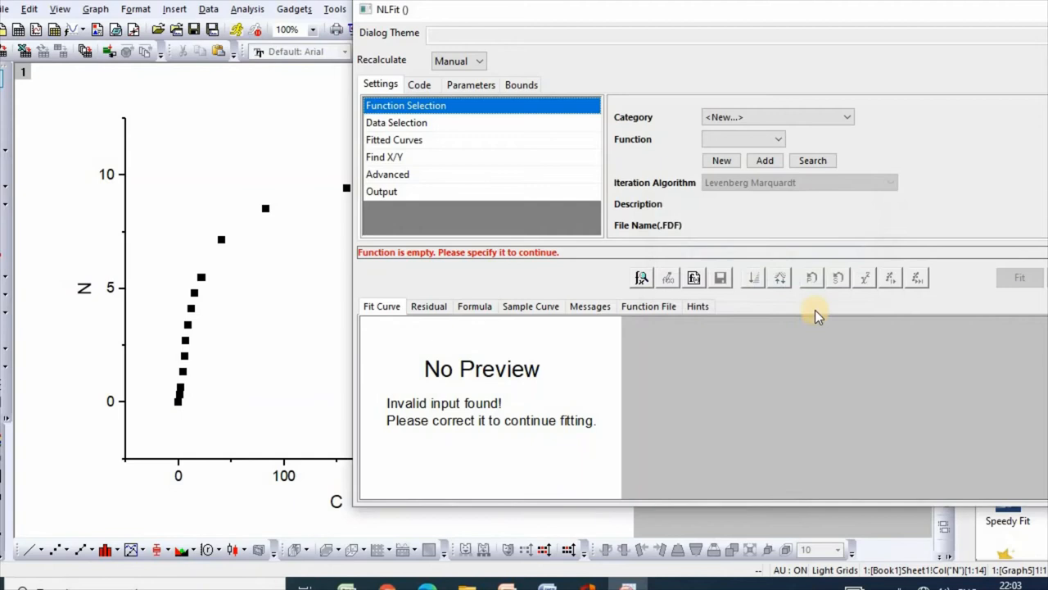
mouse_move(767, 161)
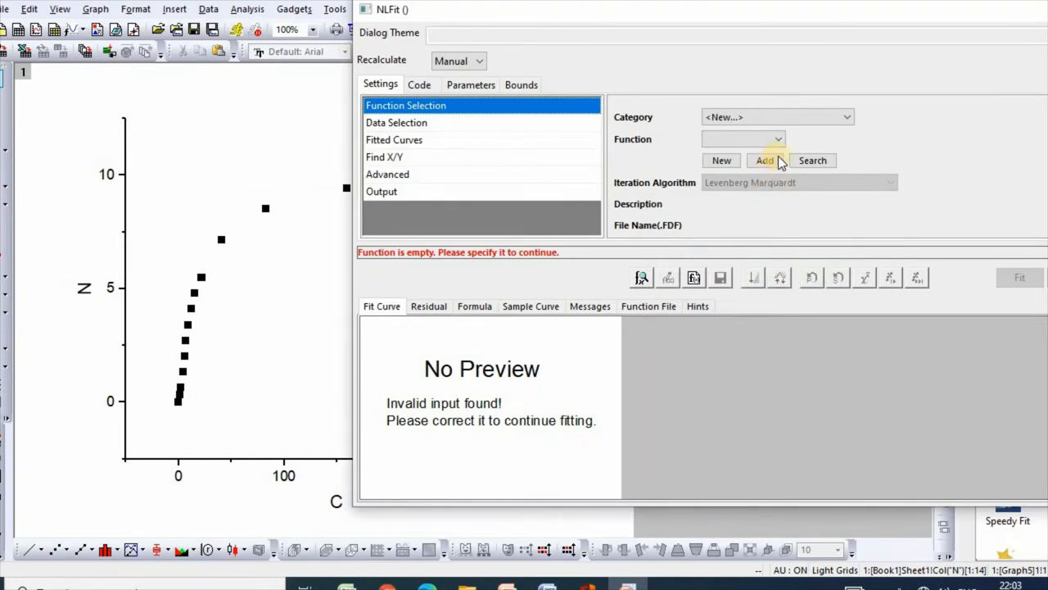
Step: Choose <New...> in the Function list to start a new function
left_click(776, 116)
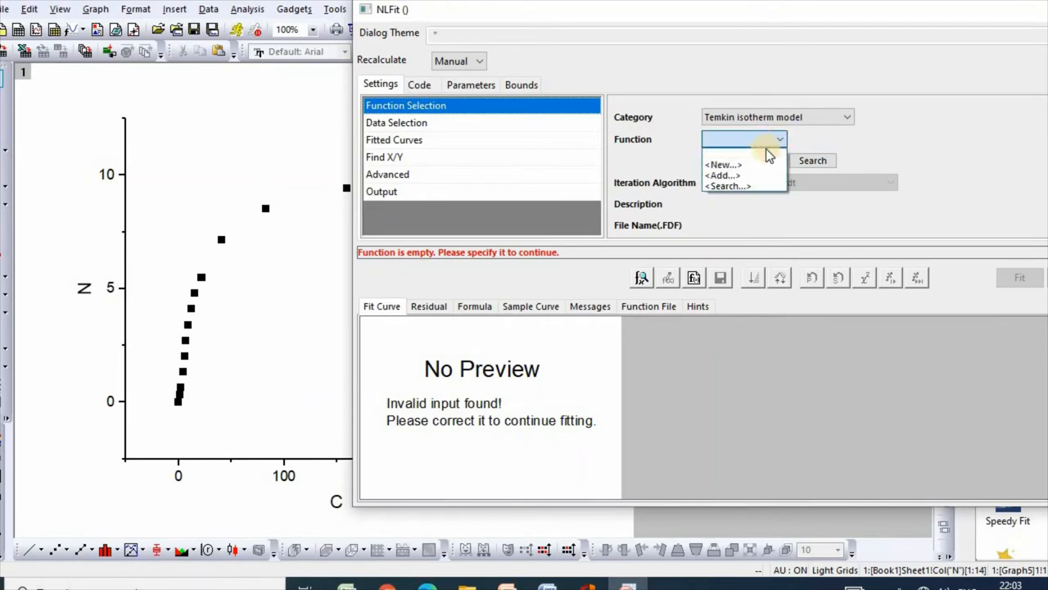
left_click(724, 163)
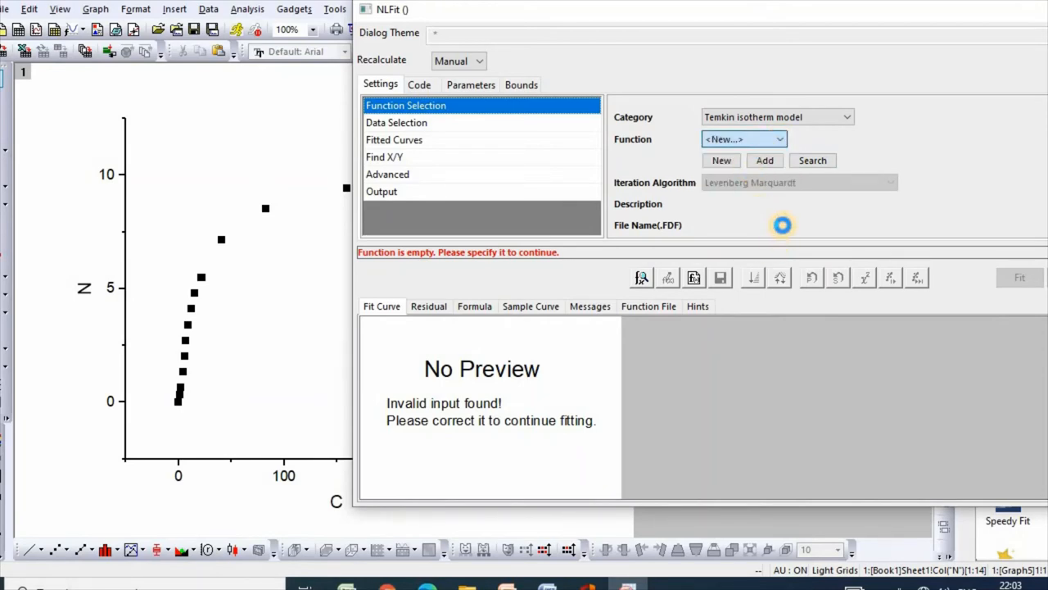
Step: Name the new fitting function 'Temkinmodel' and advance to its variables step
left_click(721, 161)
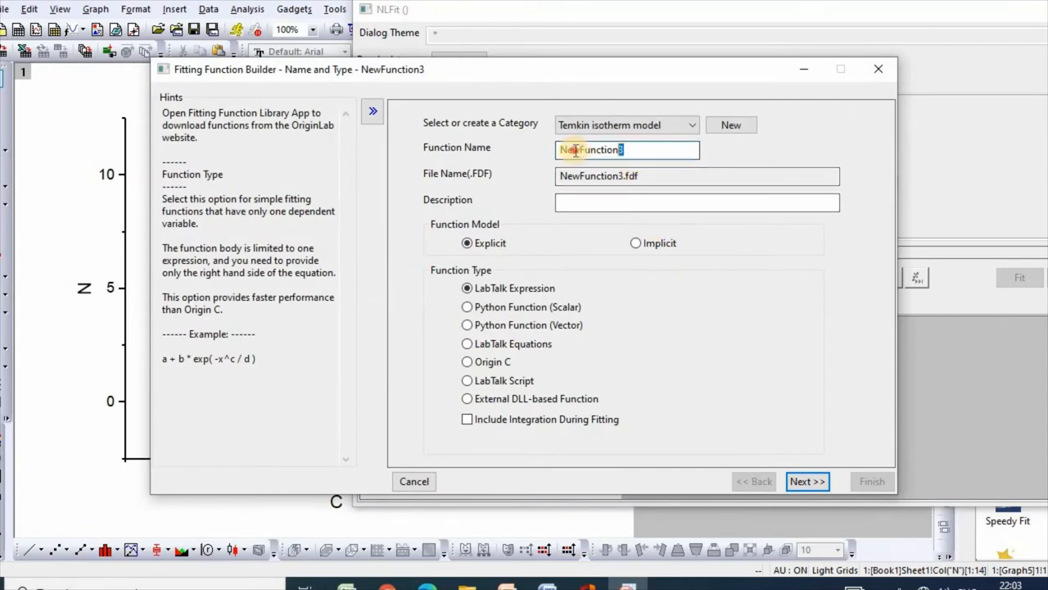
type("1")
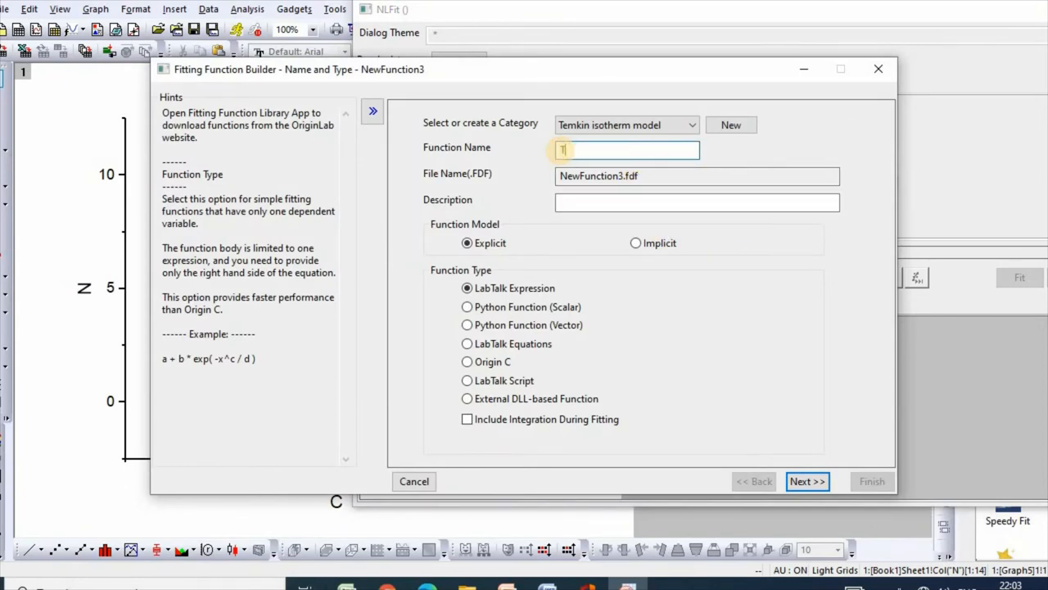
type("Temkinm")
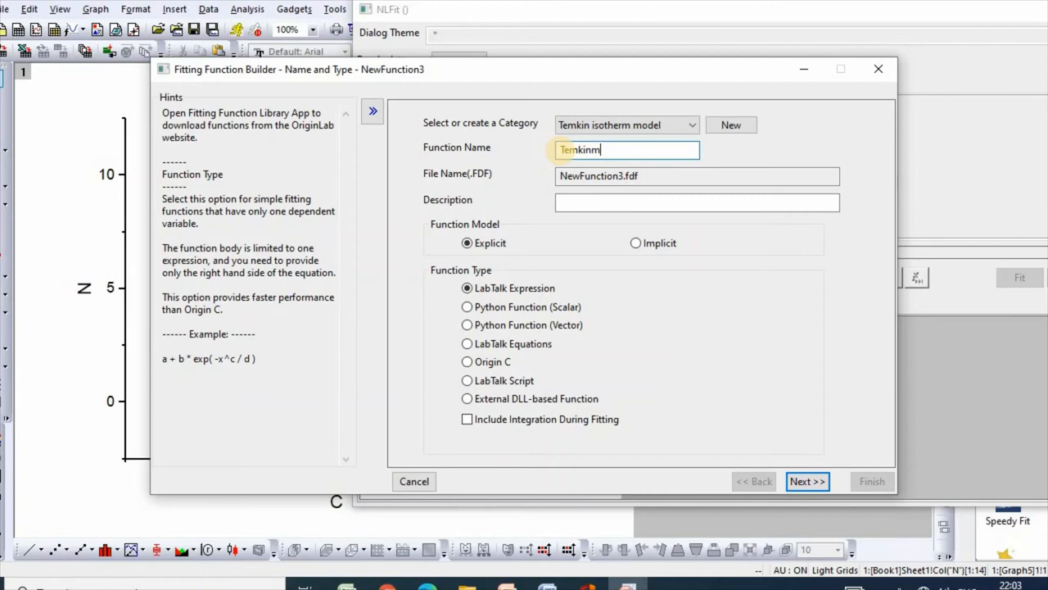
type("odel")
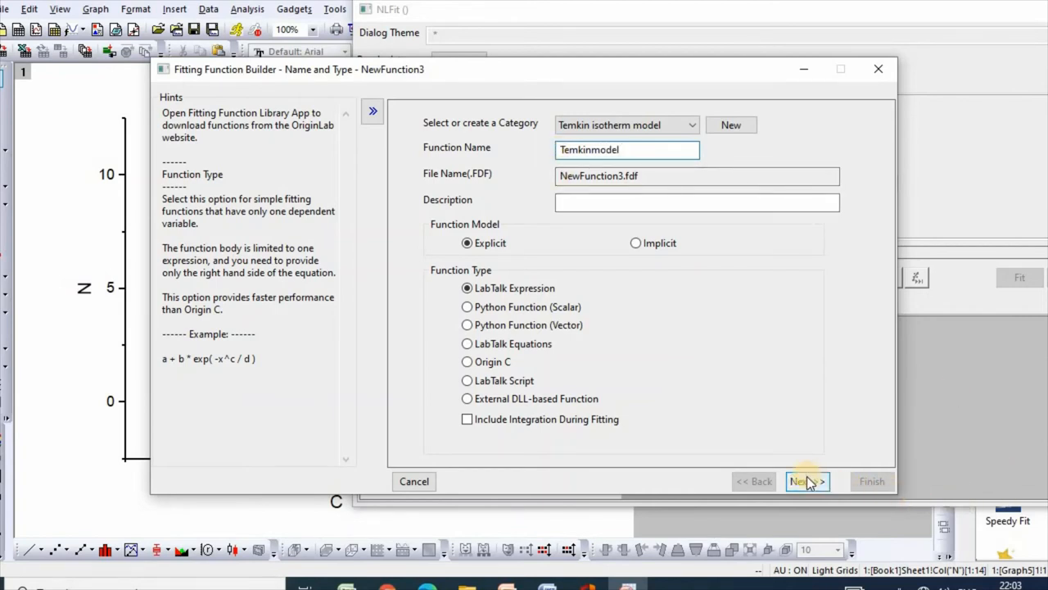
left_click(808, 481)
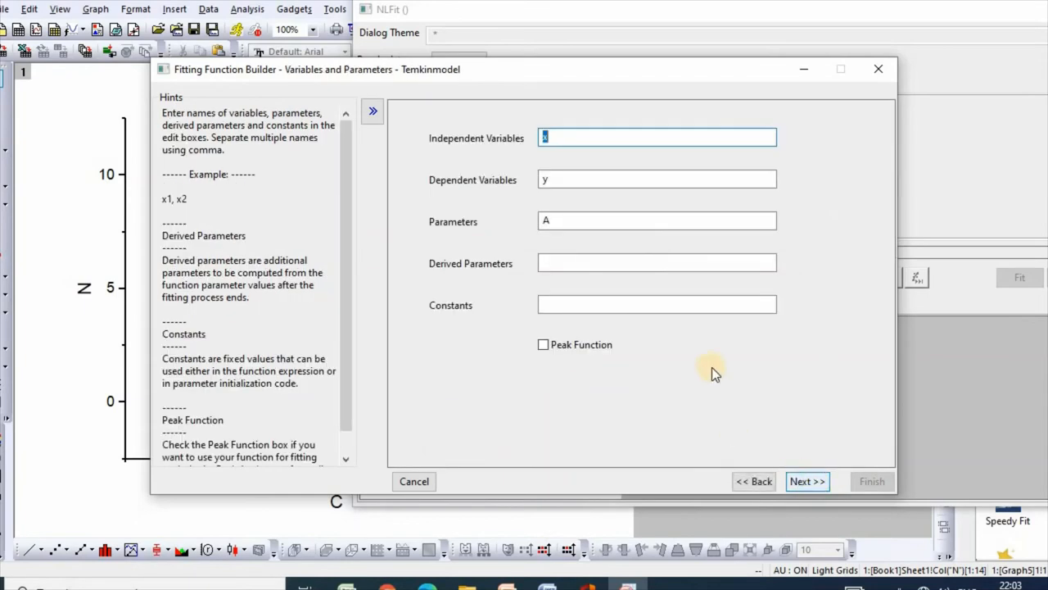
mouse_move(581, 138)
type("C")
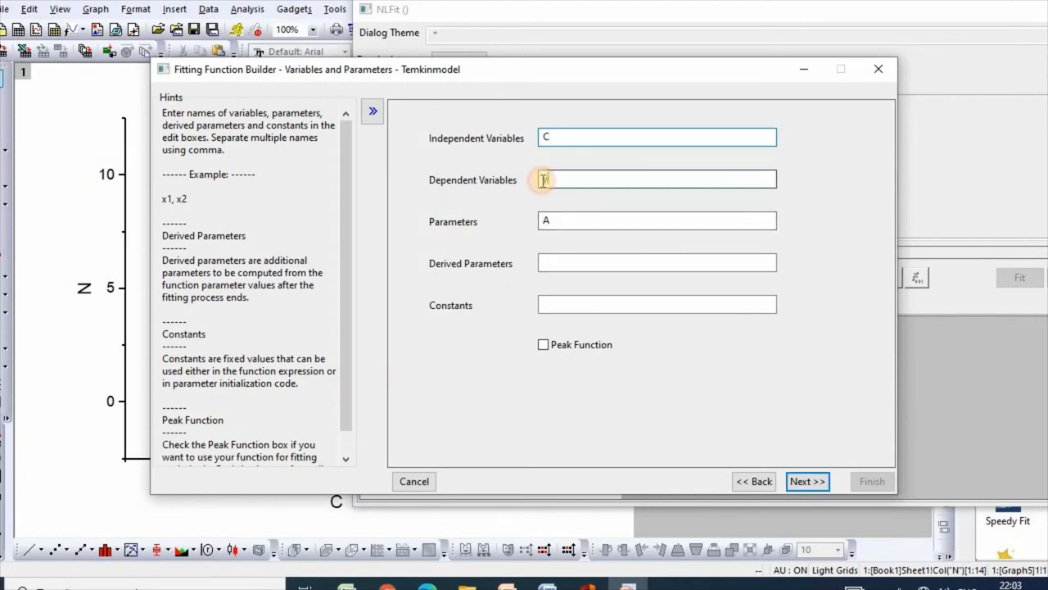
Step: Set C as independent, N as dependent, parameters 'A, B', and continue
type("N")
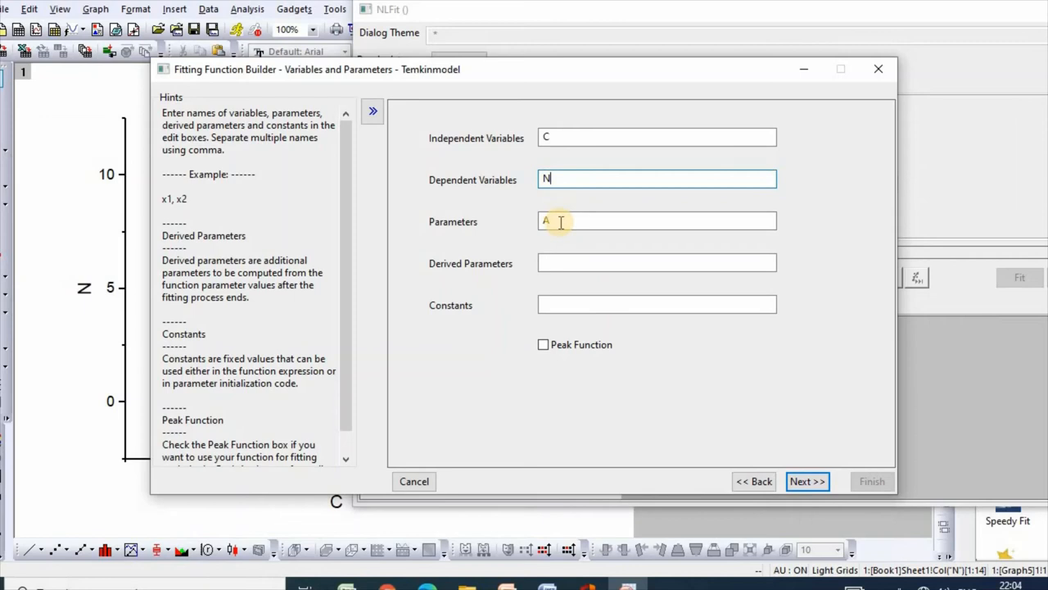
left_click(655, 221)
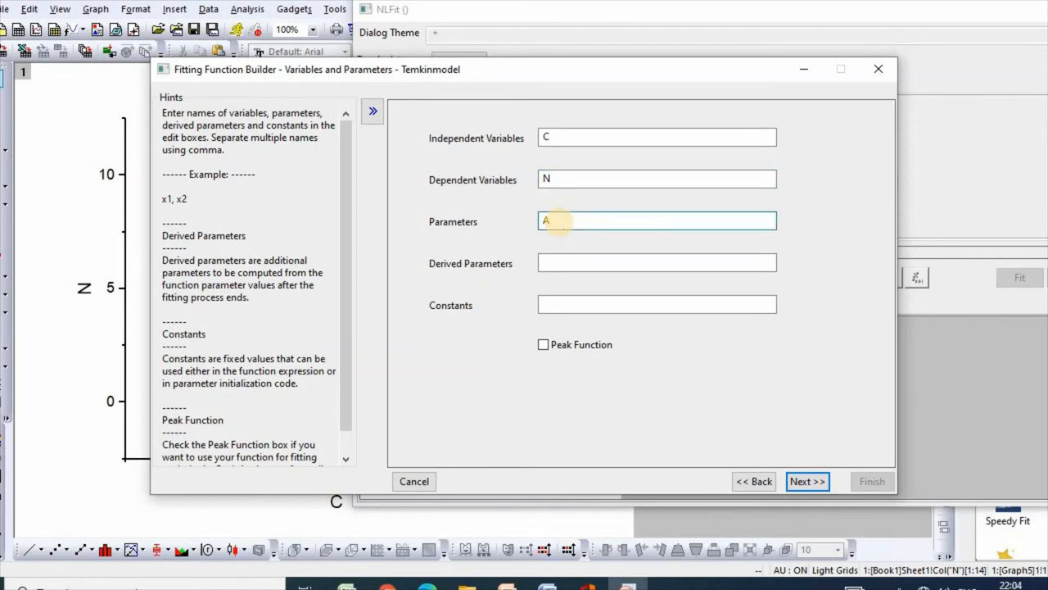
type(", B")
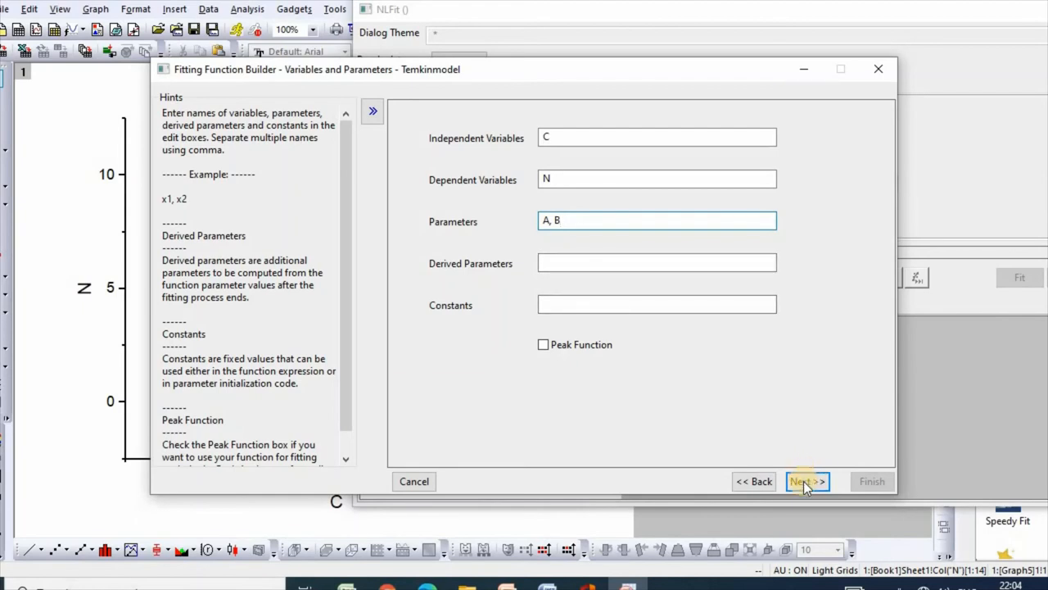
left_click(807, 481)
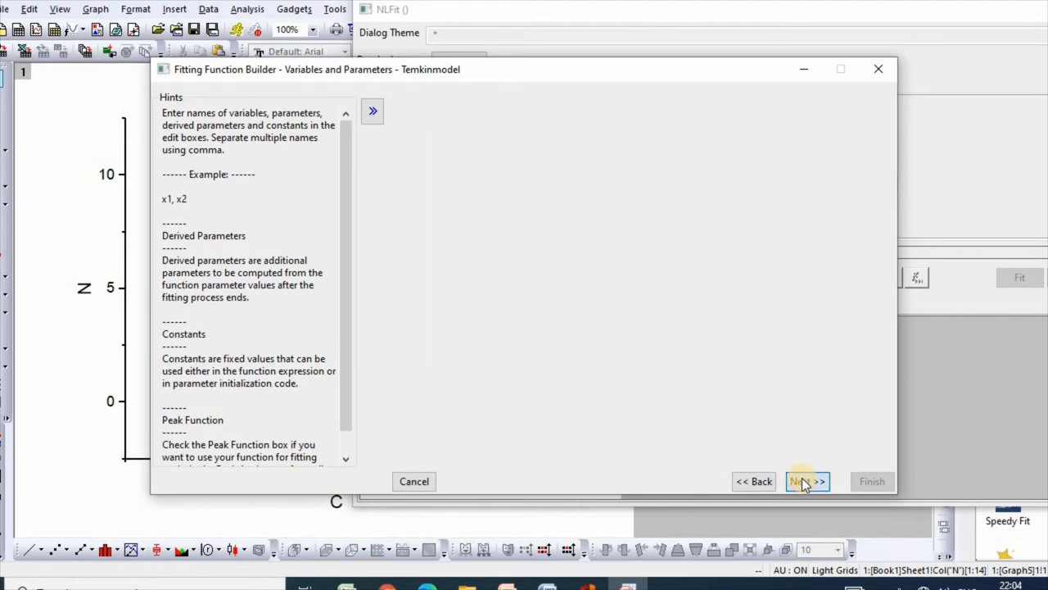
left_click(806, 482)
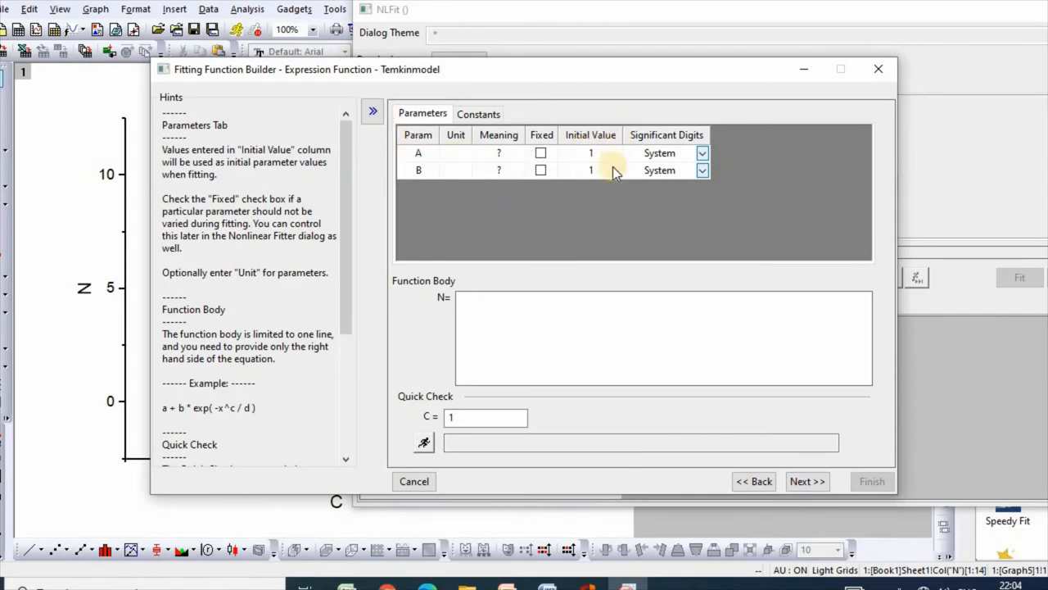
mouse_move(596, 147)
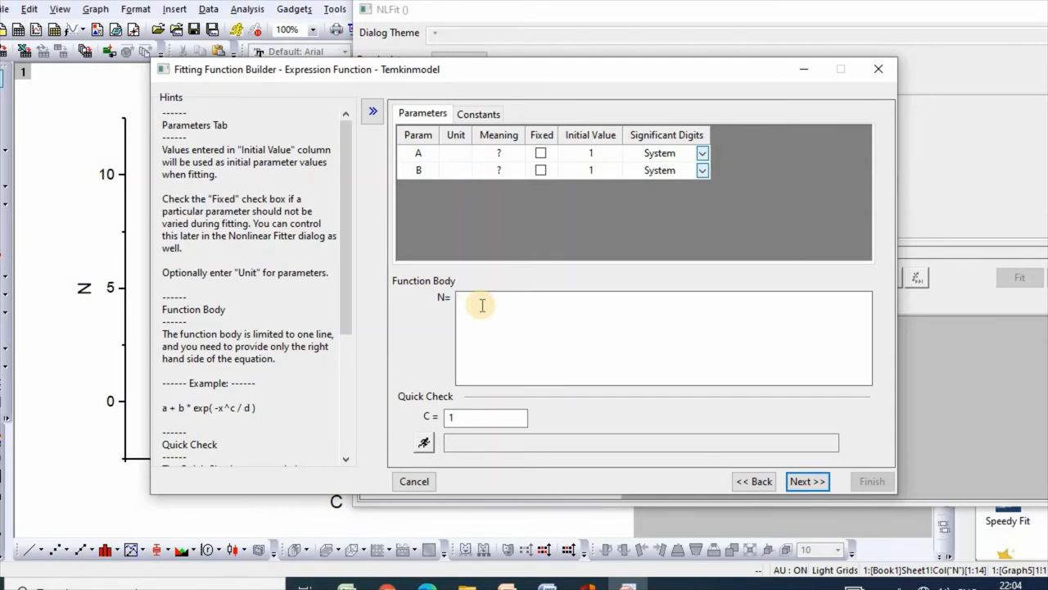
Step: Enter the function body B*ln(A*C) for N and move past the expression step
type("B")
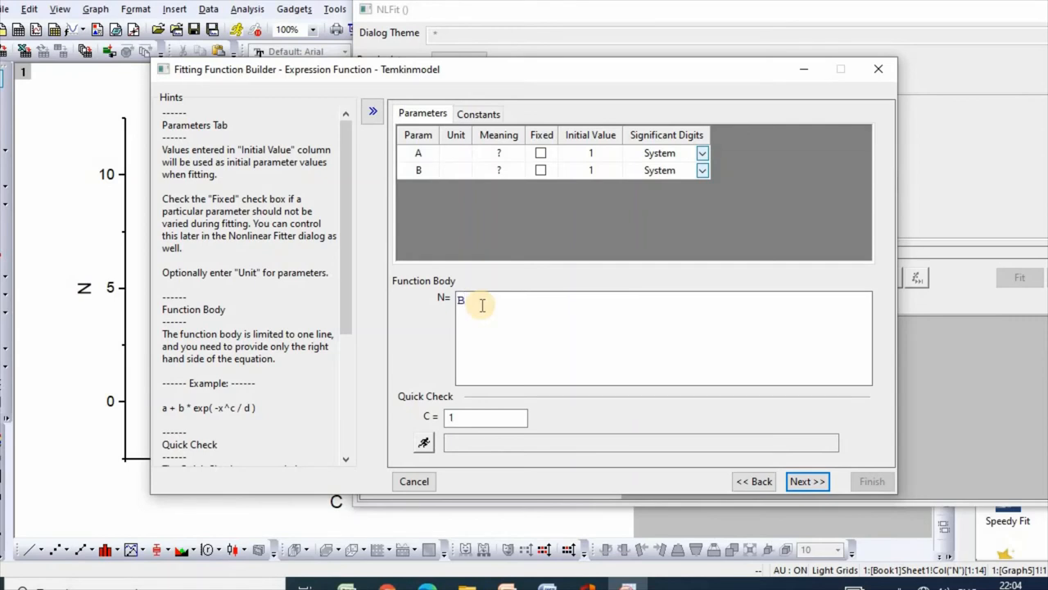
type("*1")
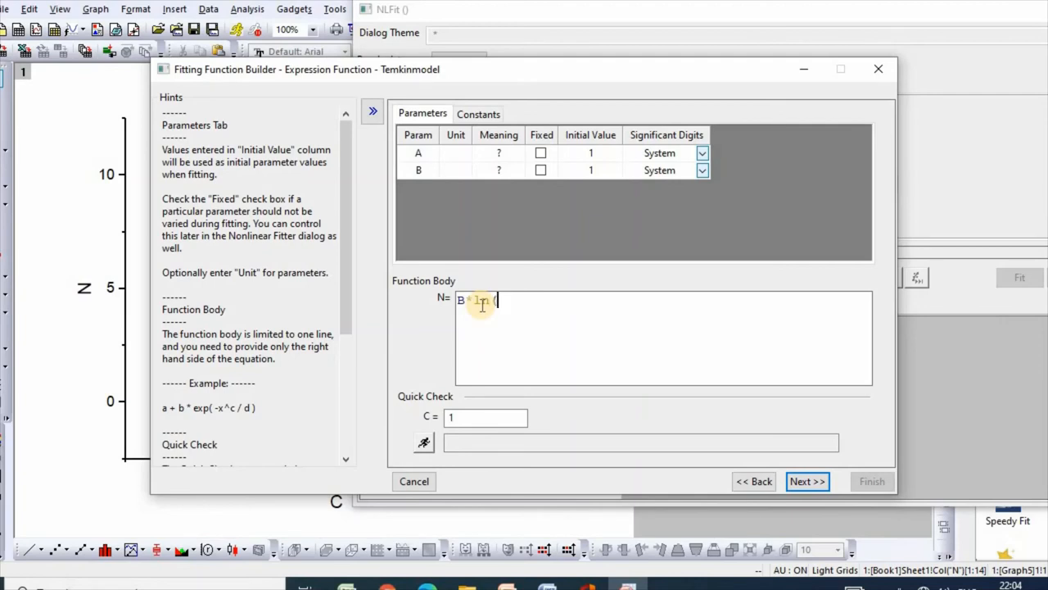
type("(A")
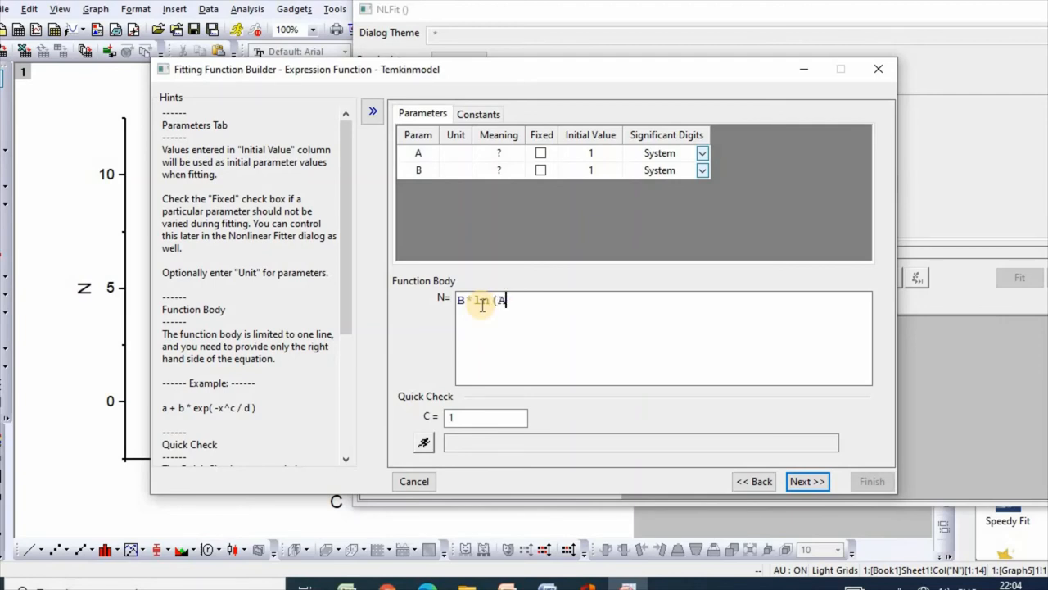
type("*")
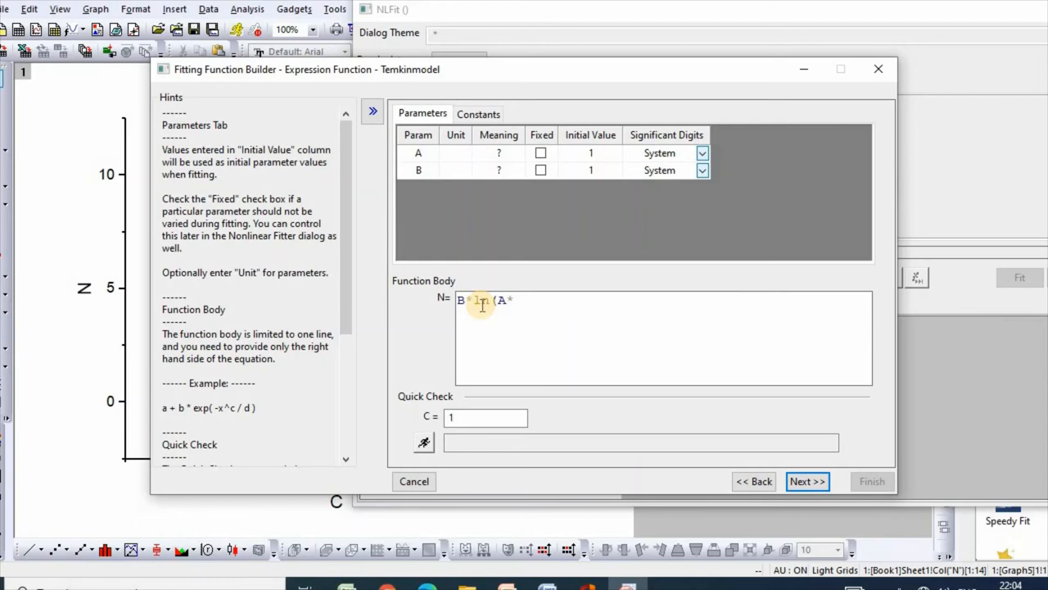
type("C")
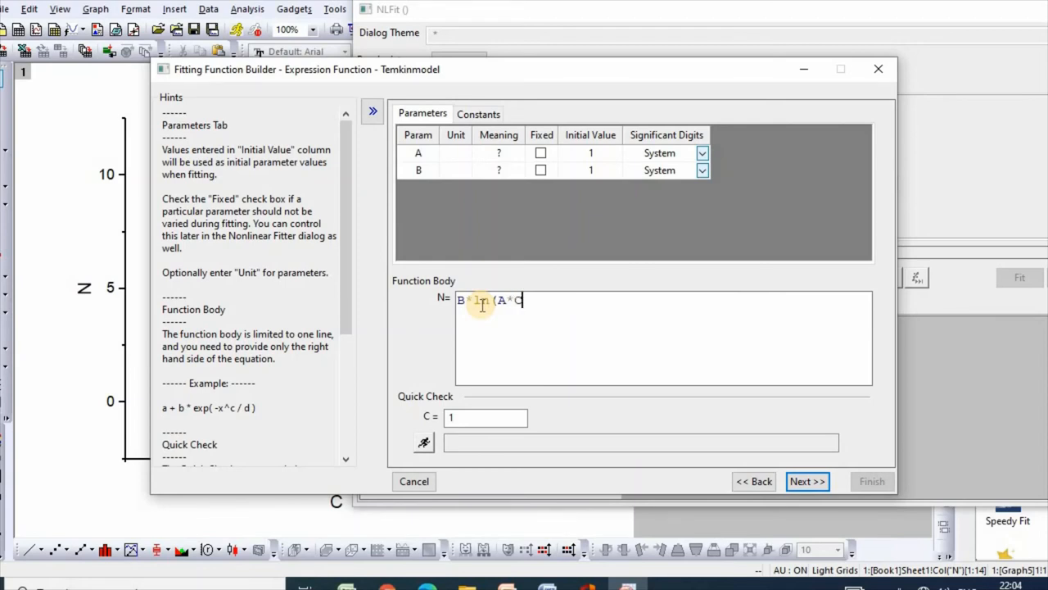
type(")")
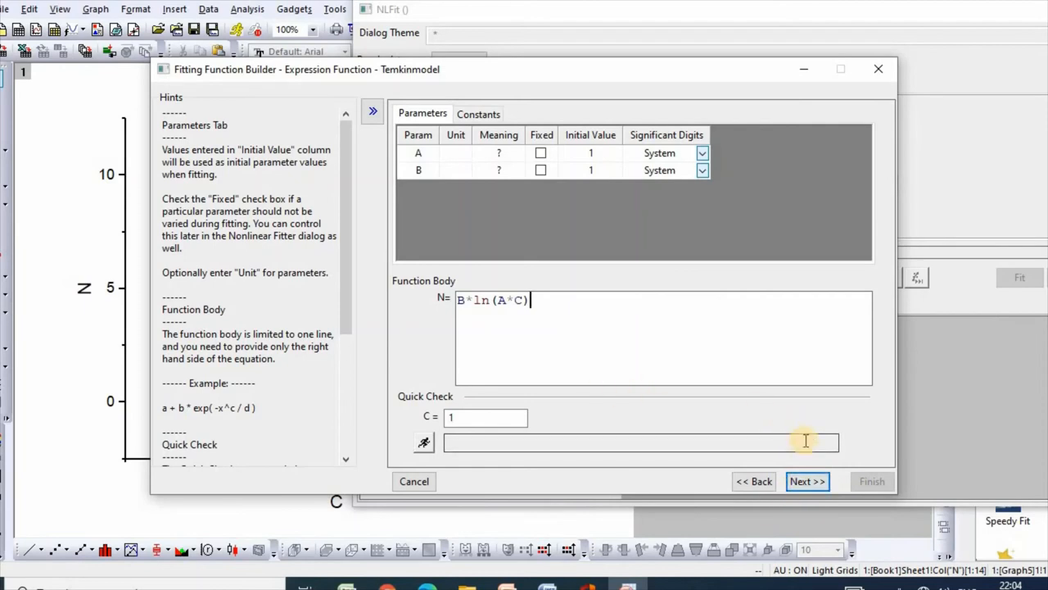
left_click(808, 481)
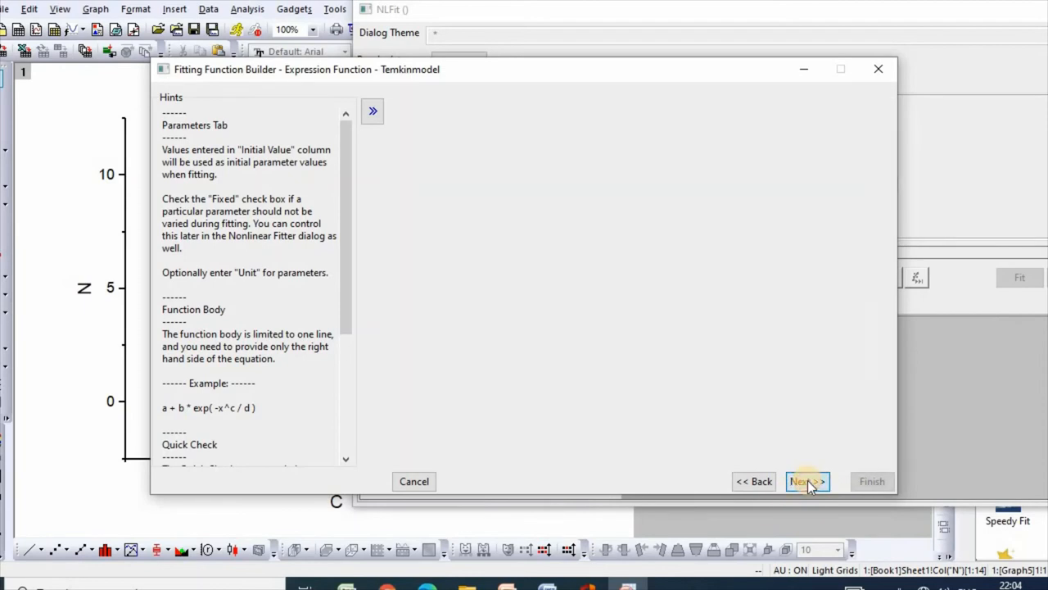
Step: Skip initialization and bound A and B with lower bound 0, then continue
left_click(806, 481)
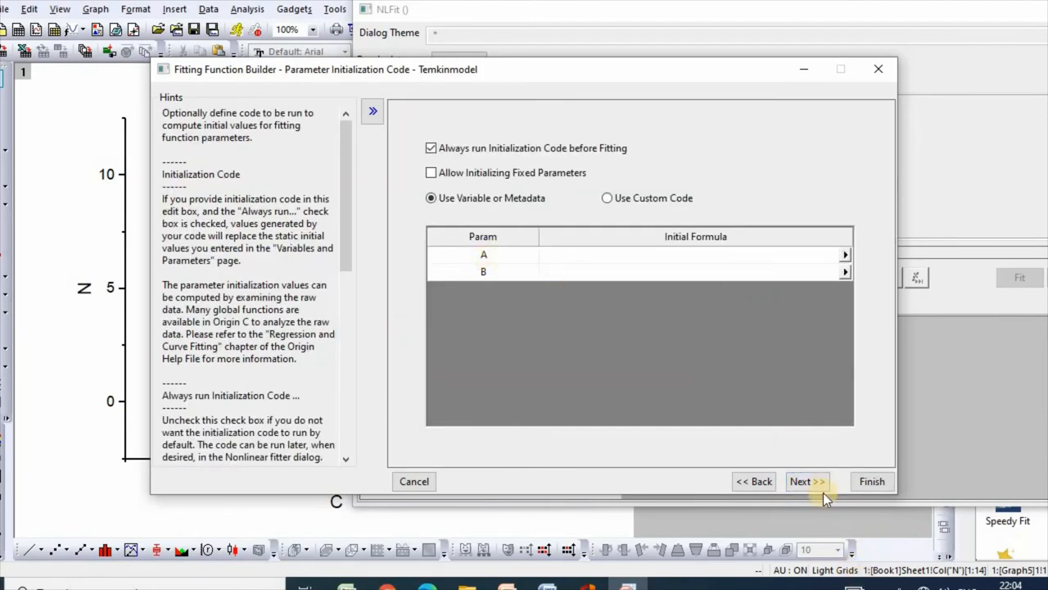
left_click(806, 482)
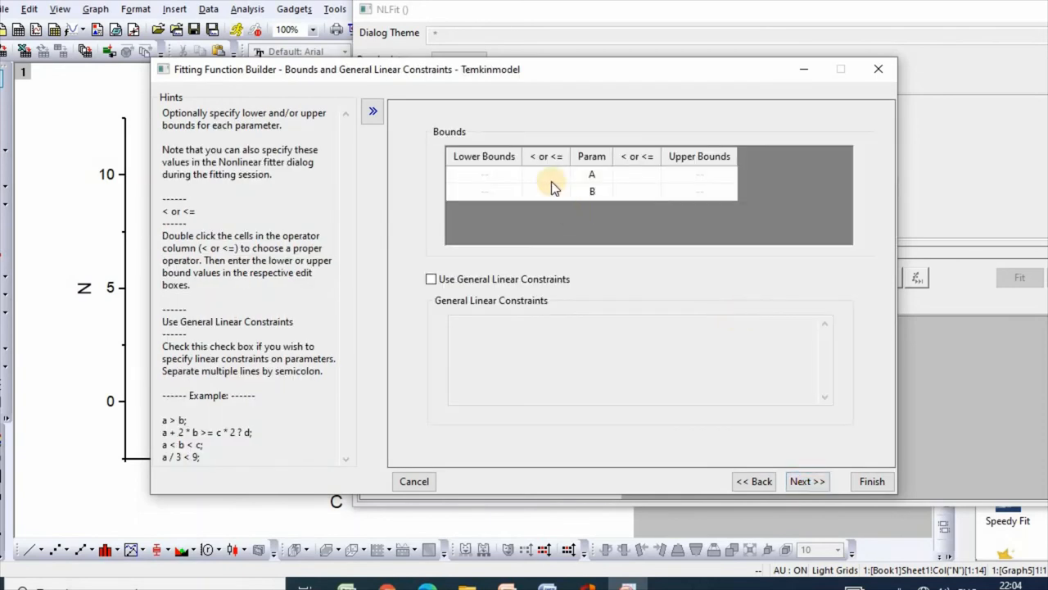
mouse_move(547, 183)
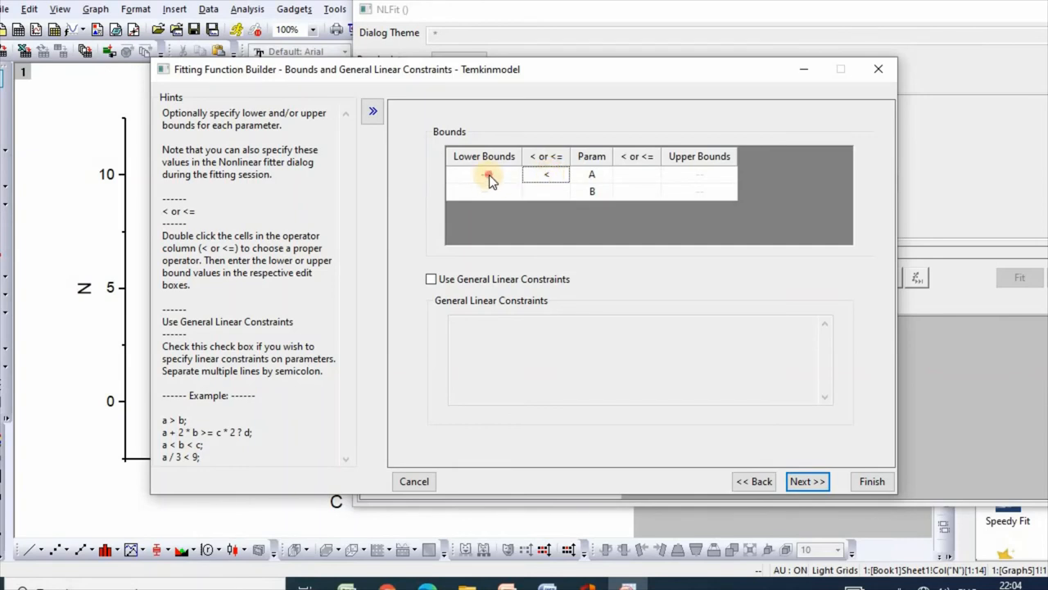
type("0")
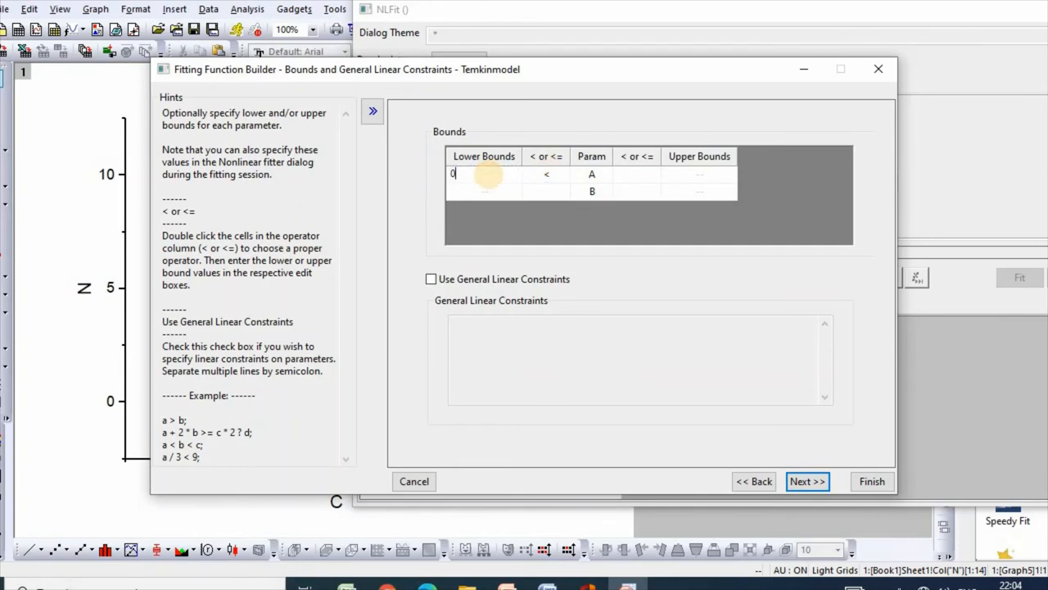
left_click(547, 190)
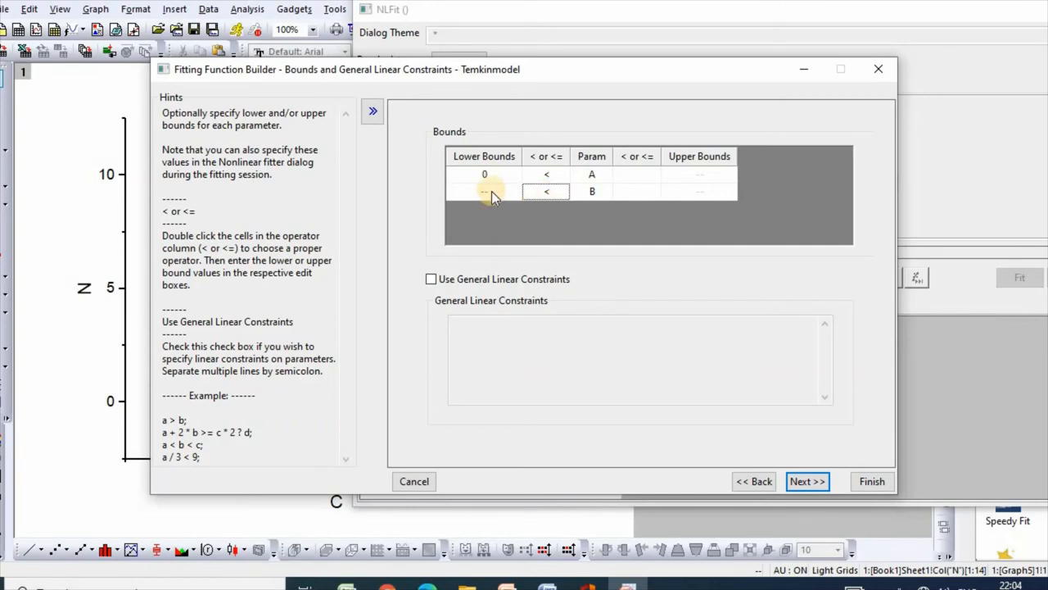
type("0")
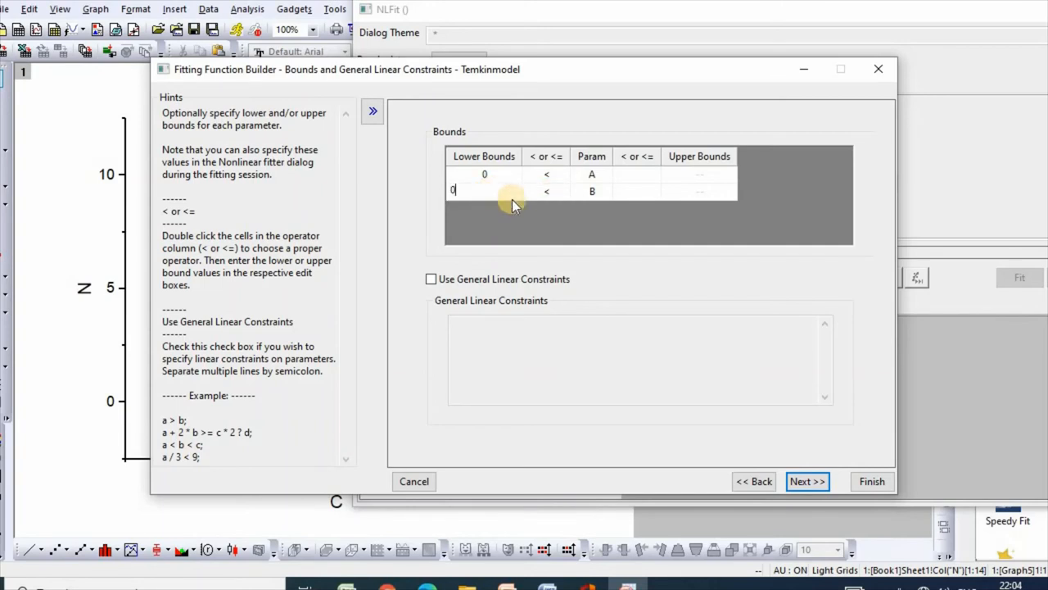
left_click(806, 481)
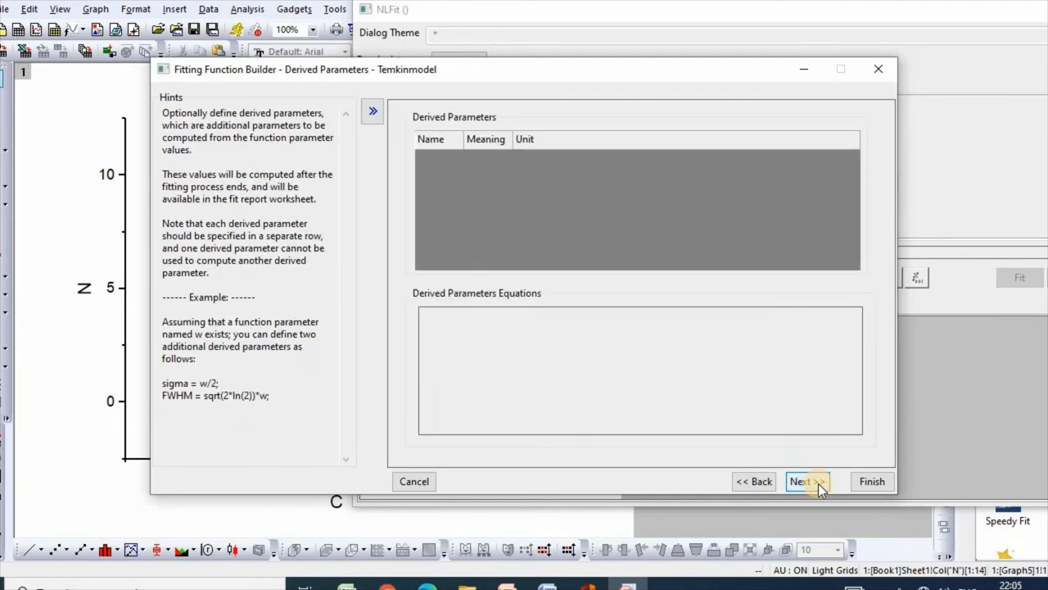
Step: Skip derived parameters and scripts and finish saving Temkinmodel
left_click(806, 481)
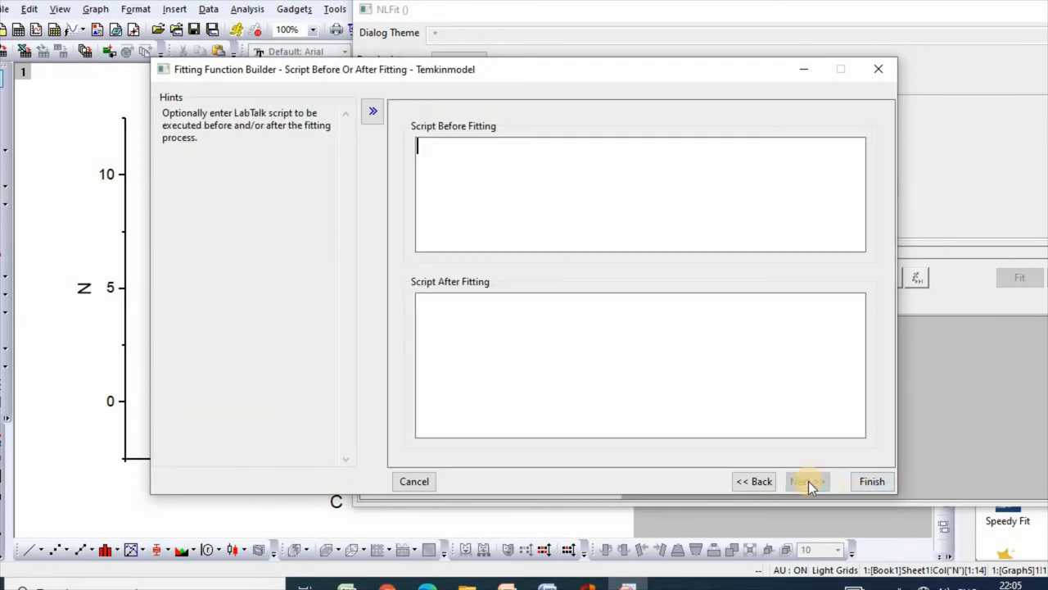
left_click(807, 482)
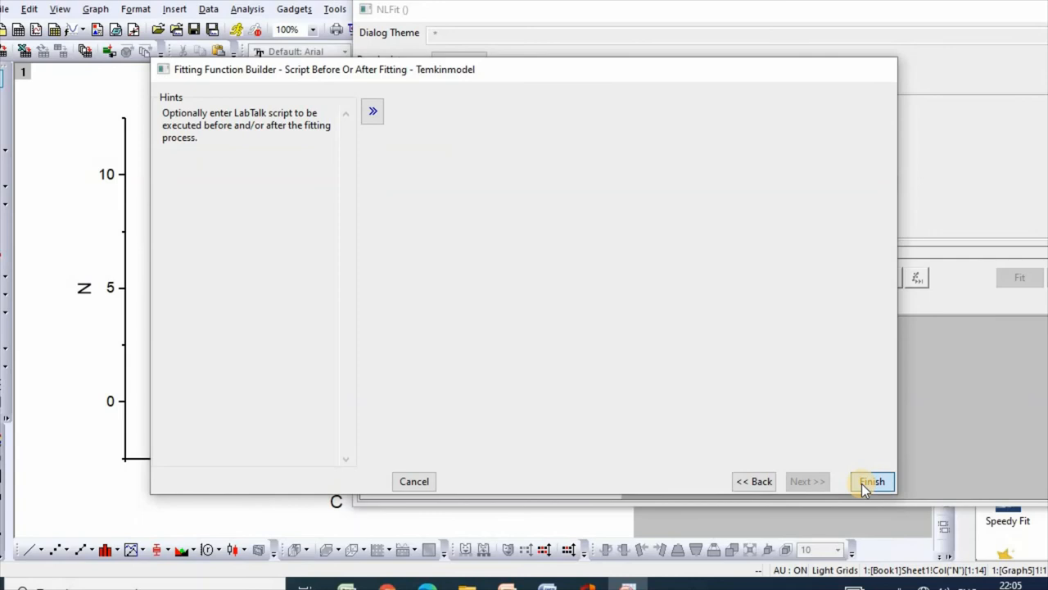
left_click(871, 481)
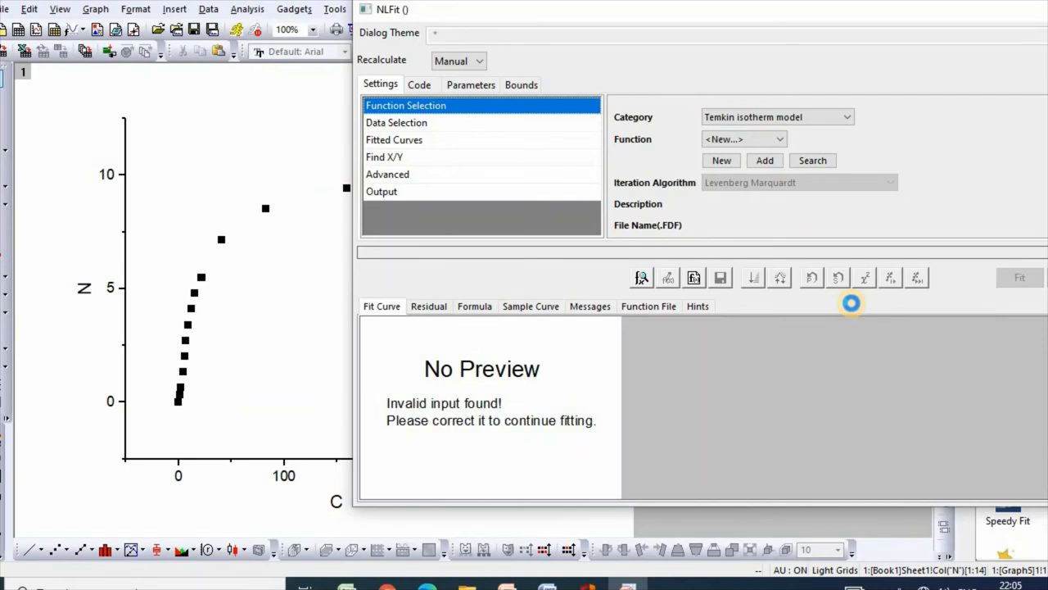
Step: Load Temkinmodel, iterate until converged (R² ≈ 0.983), and apply the fit to the graph
left_click(864, 278)
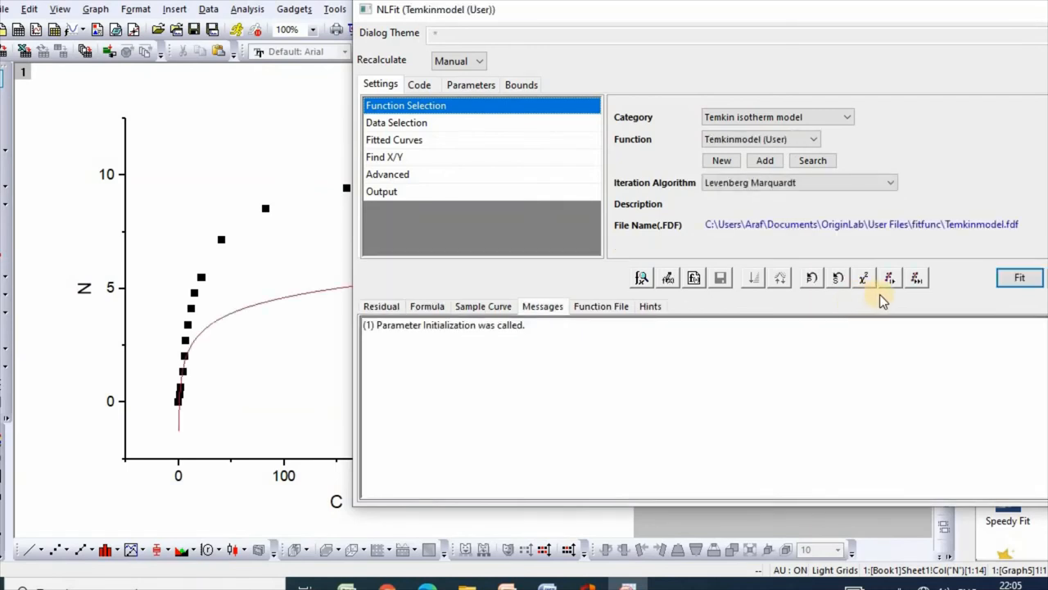
mouse_move(344, 337)
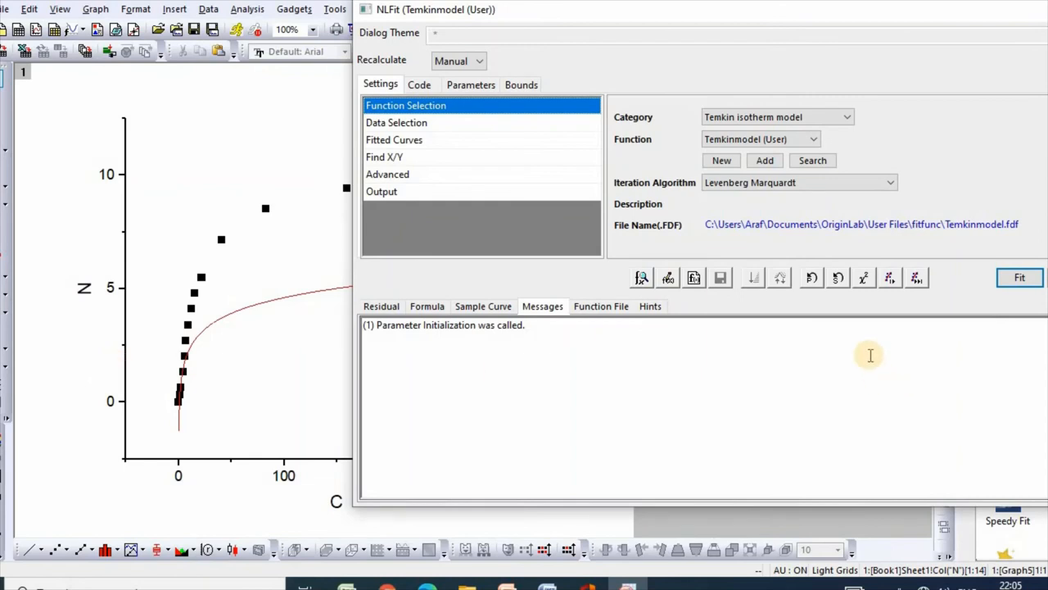
mouse_move(891, 277)
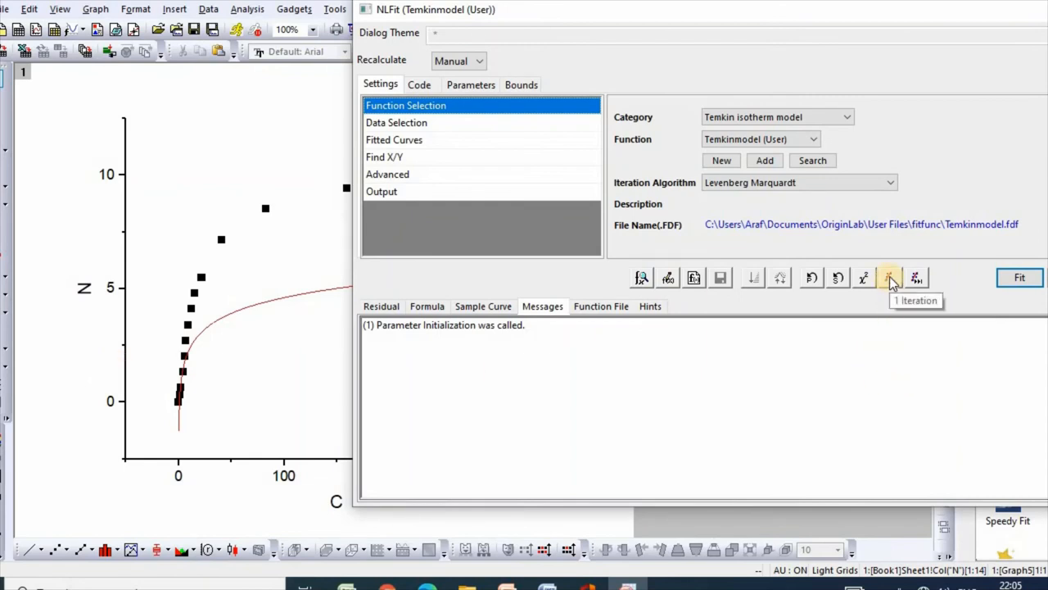
left_click(890, 277)
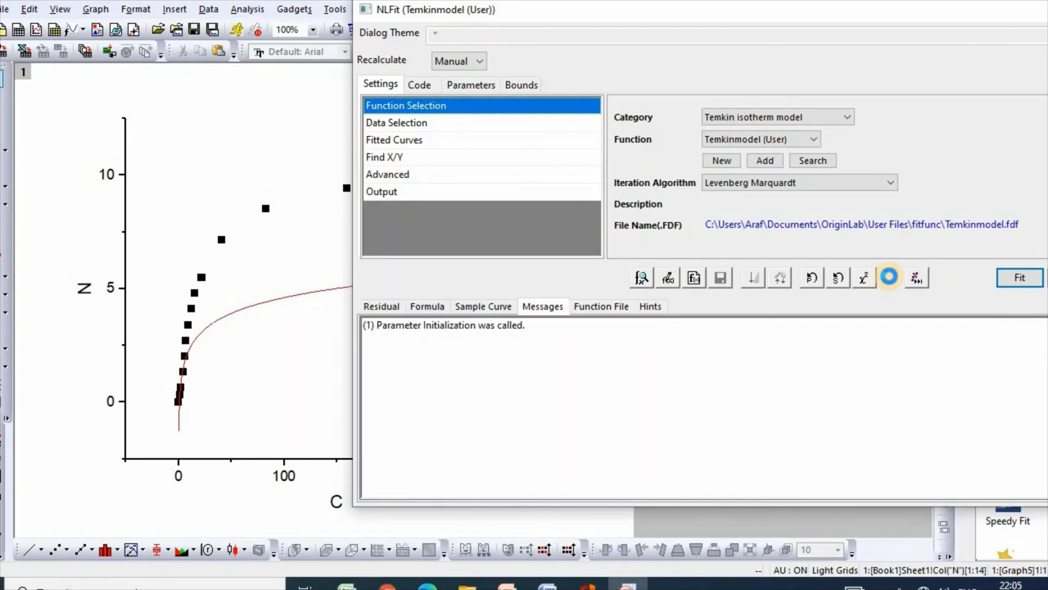
left_click(917, 277)
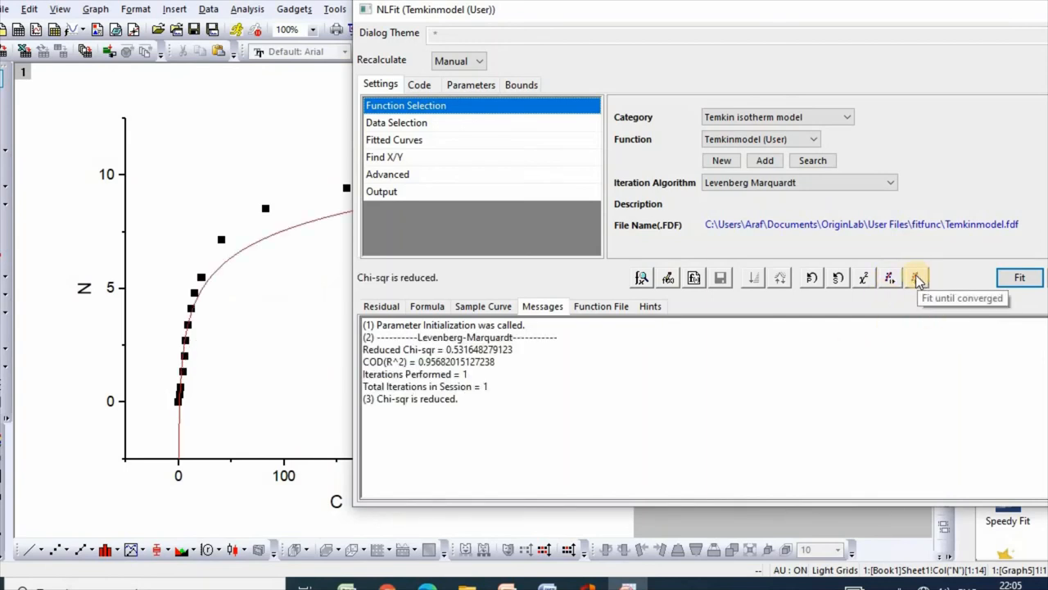
left_click(917, 277)
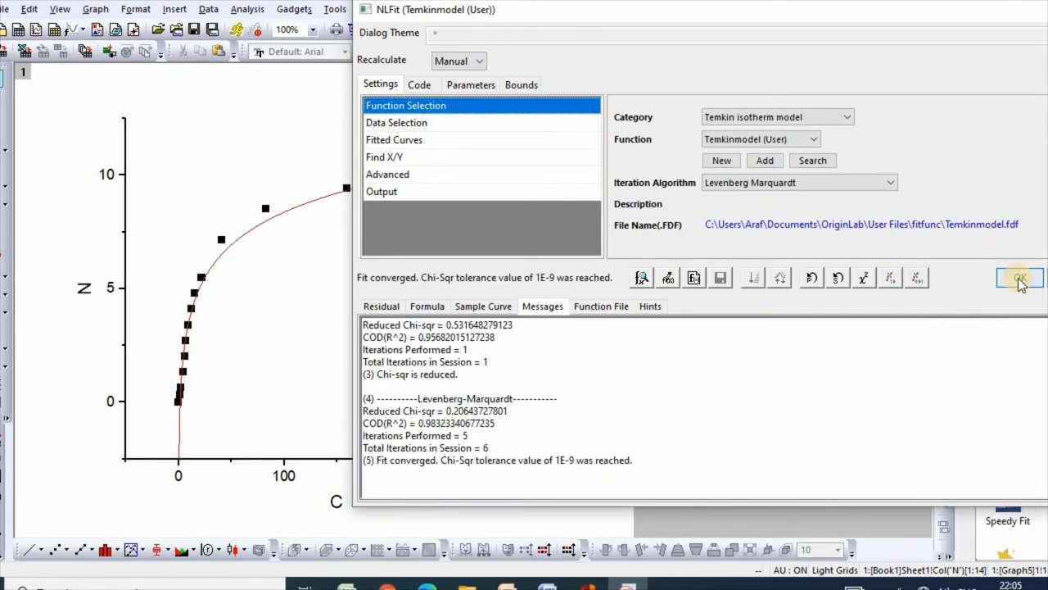
left_click(1019, 279)
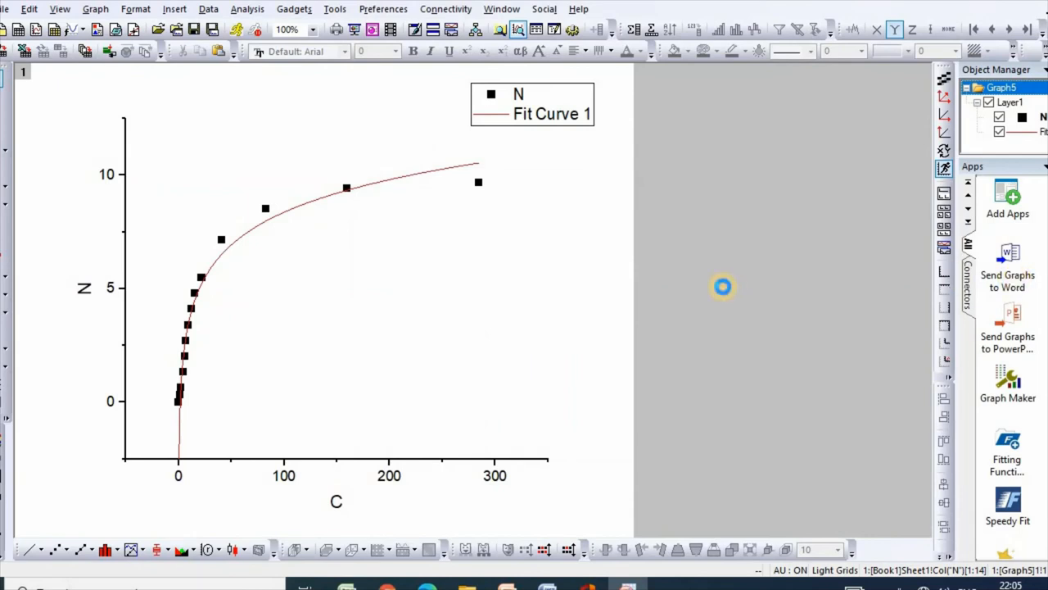
mouse_move(592, 264)
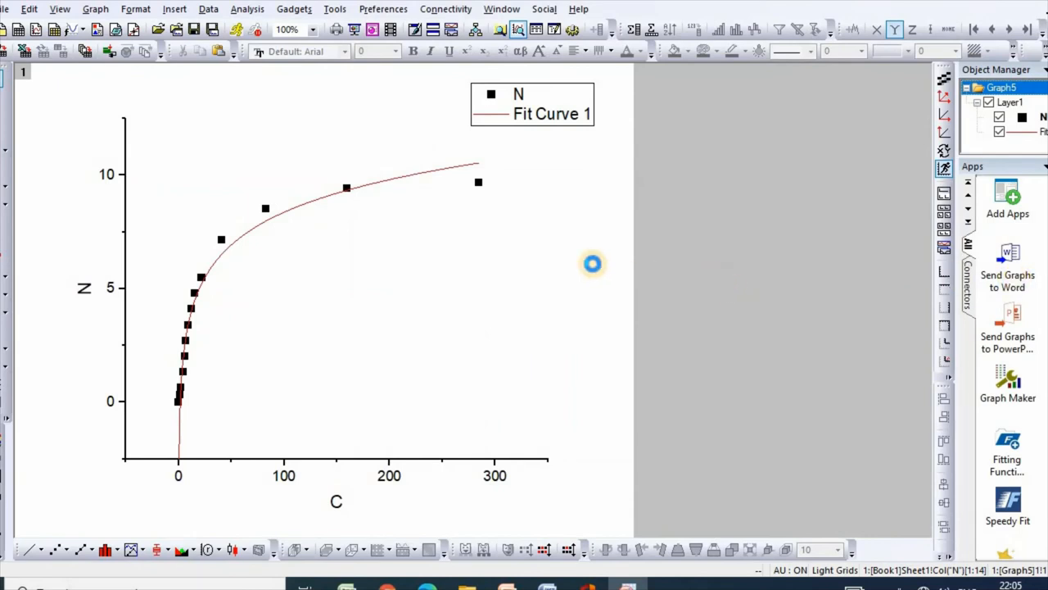
mouse_move(521, 265)
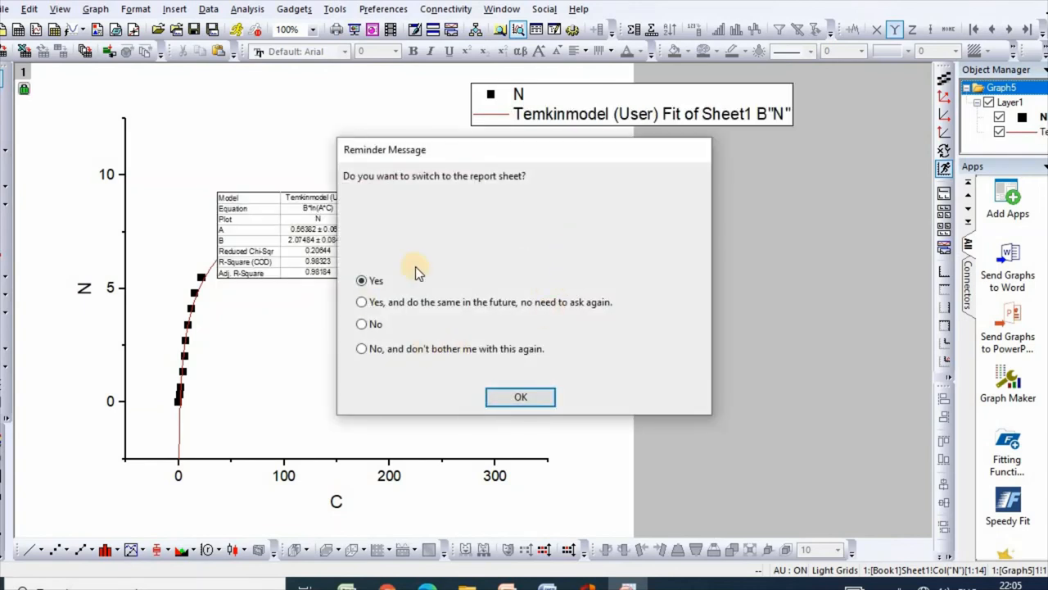
mouse_move(614, 184)
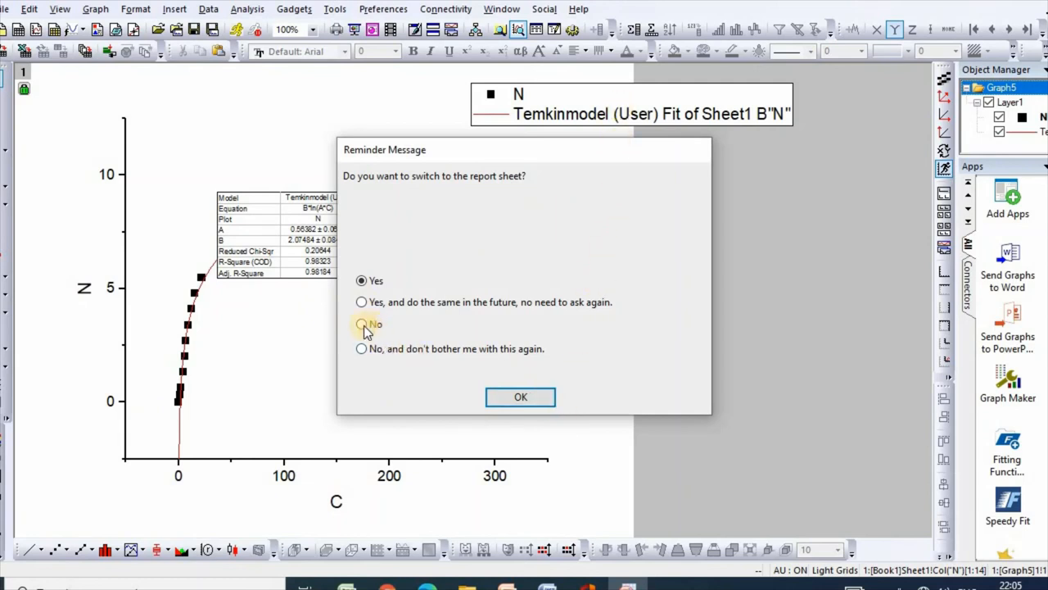
Step: Answer No to the reminder so the graph keeps its fit table and legend rather than jumping to the report sheet
left_click(362, 325)
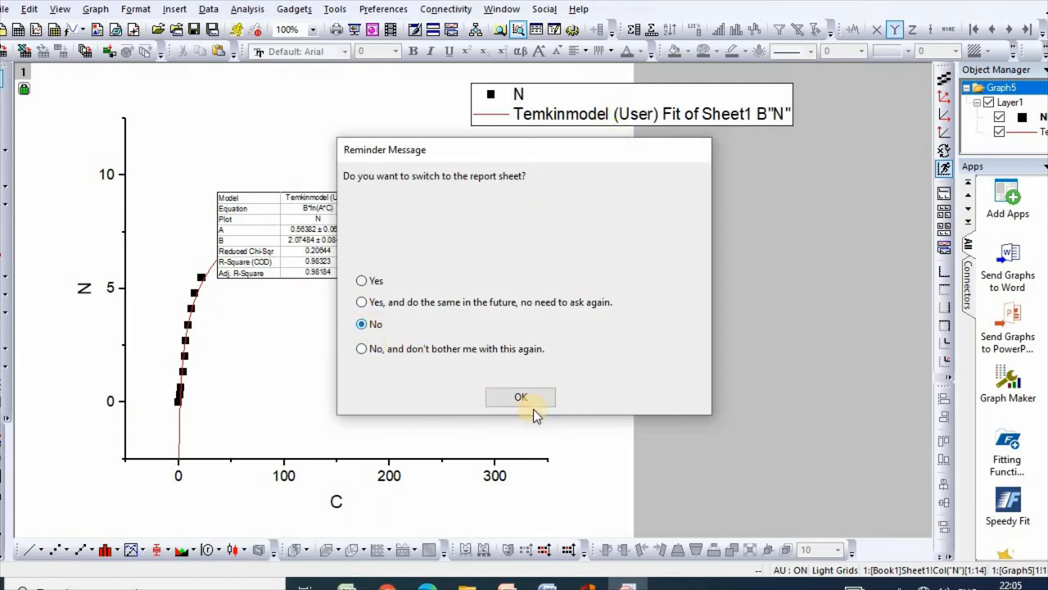
left_click(521, 398)
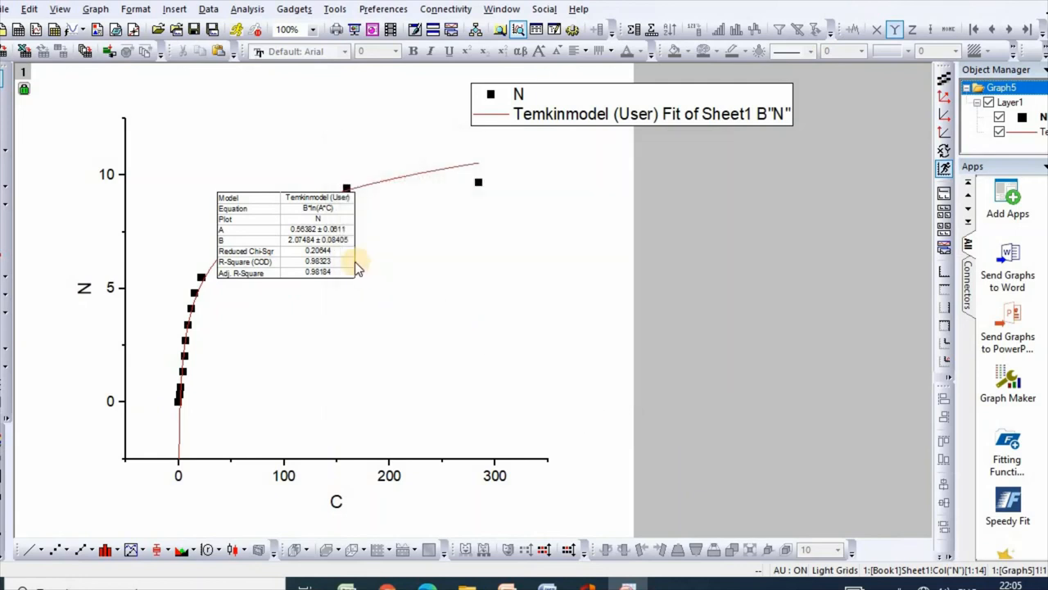